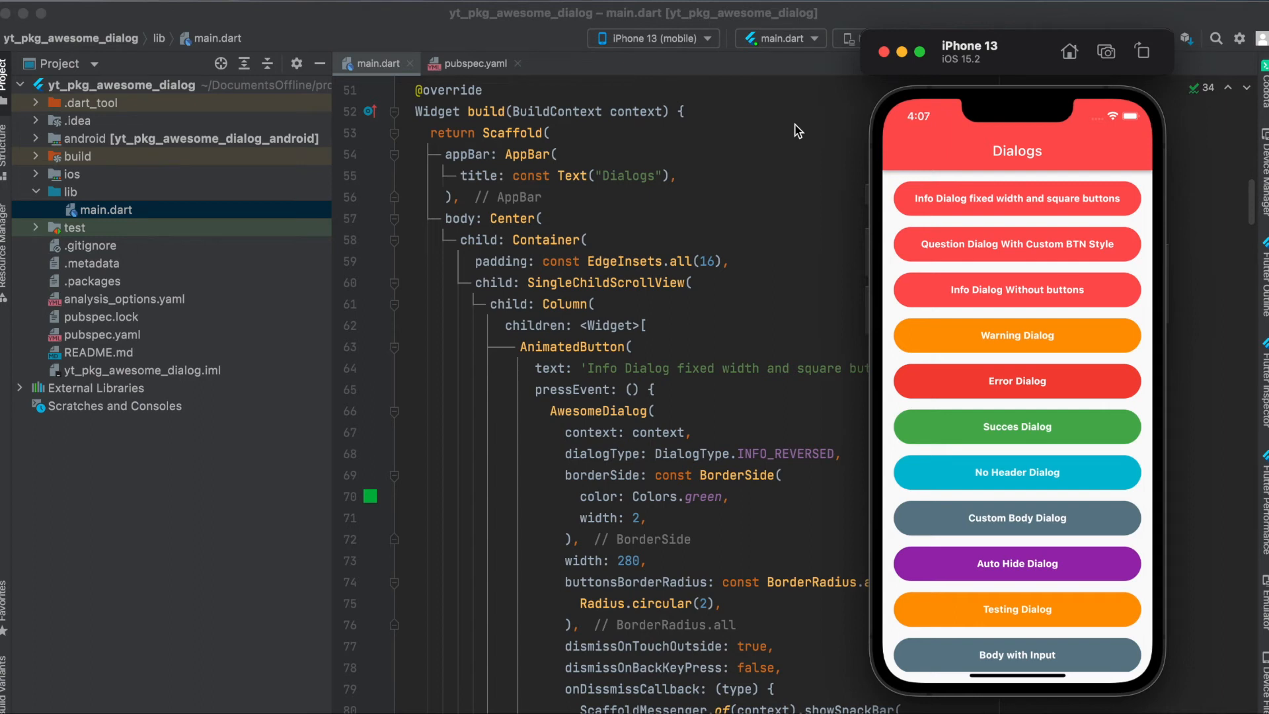
{"action": "mouse_move", "coordinate": [929, 226]}
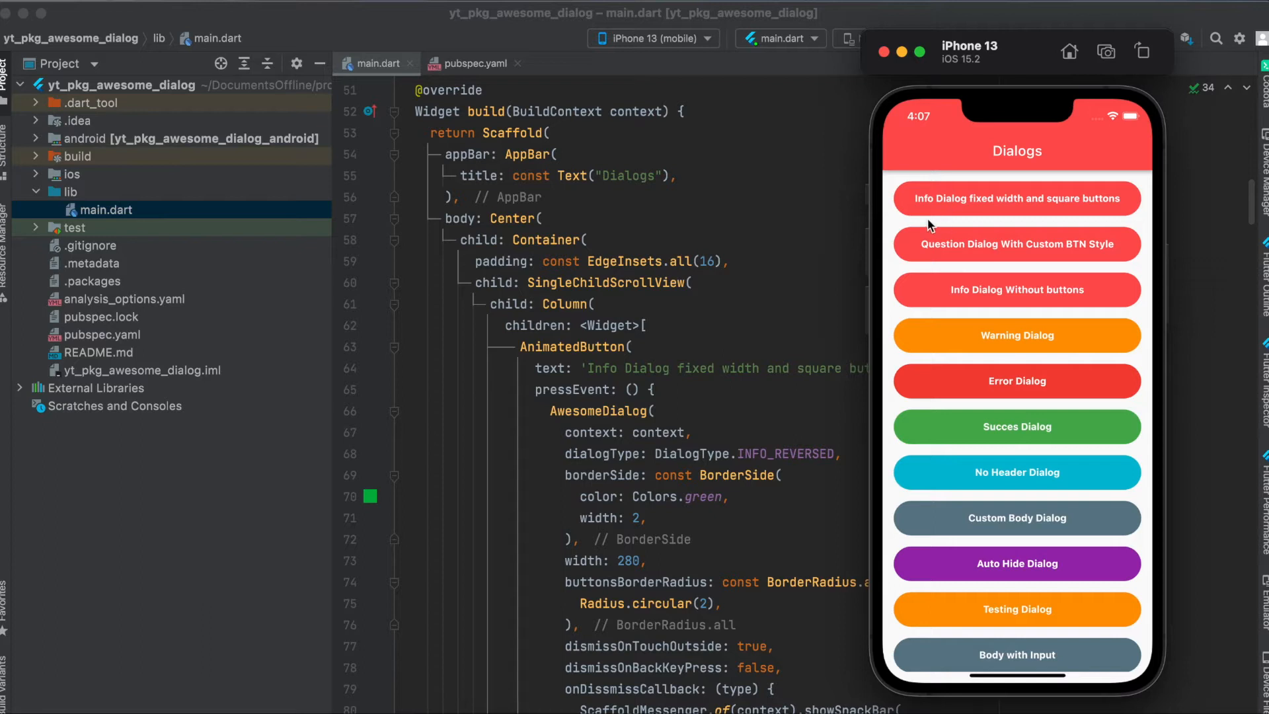
{"action": "mouse_move", "coordinate": [977, 309]}
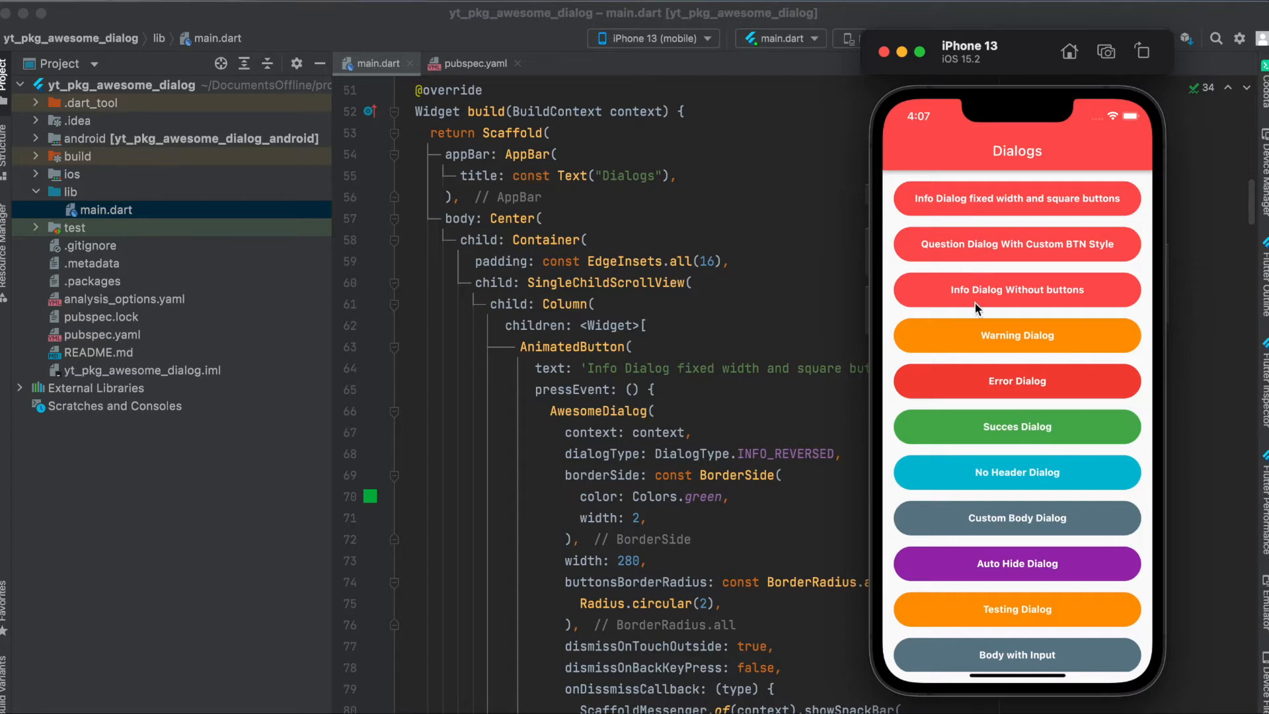
{"action": "mouse_move", "coordinate": [962, 477]}
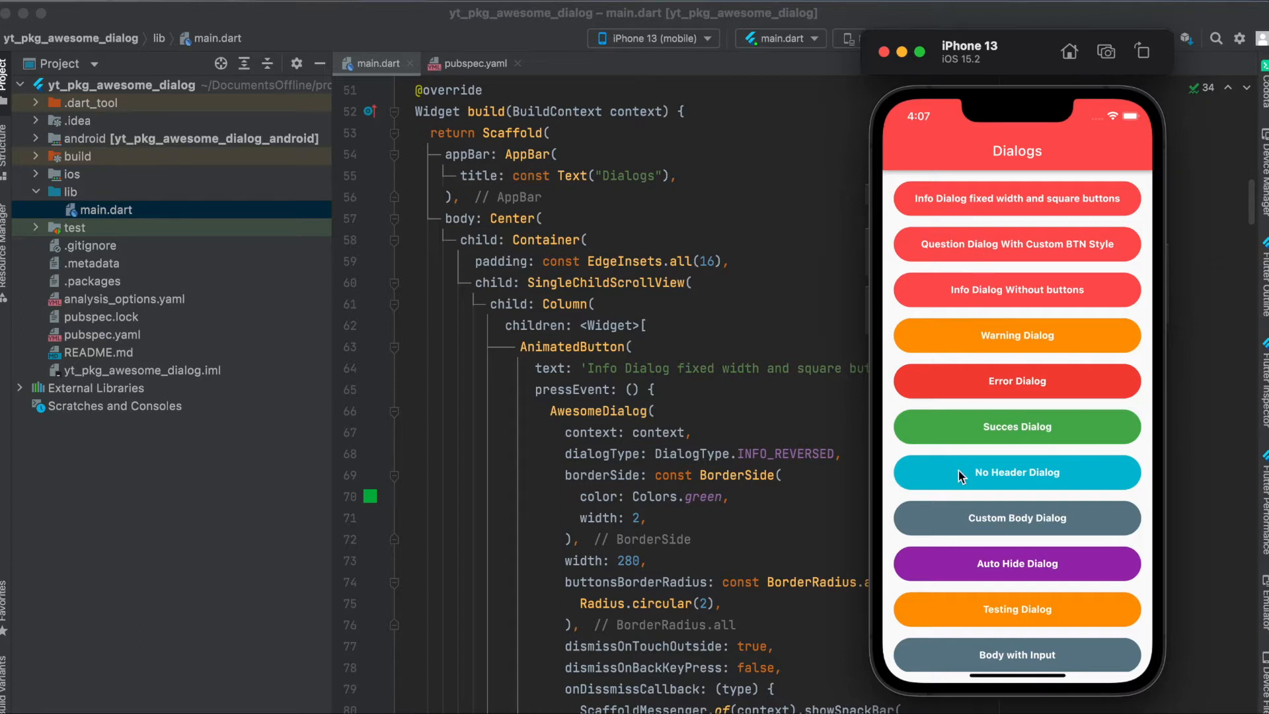
{"action": "mouse_move", "coordinate": [980, 210]}
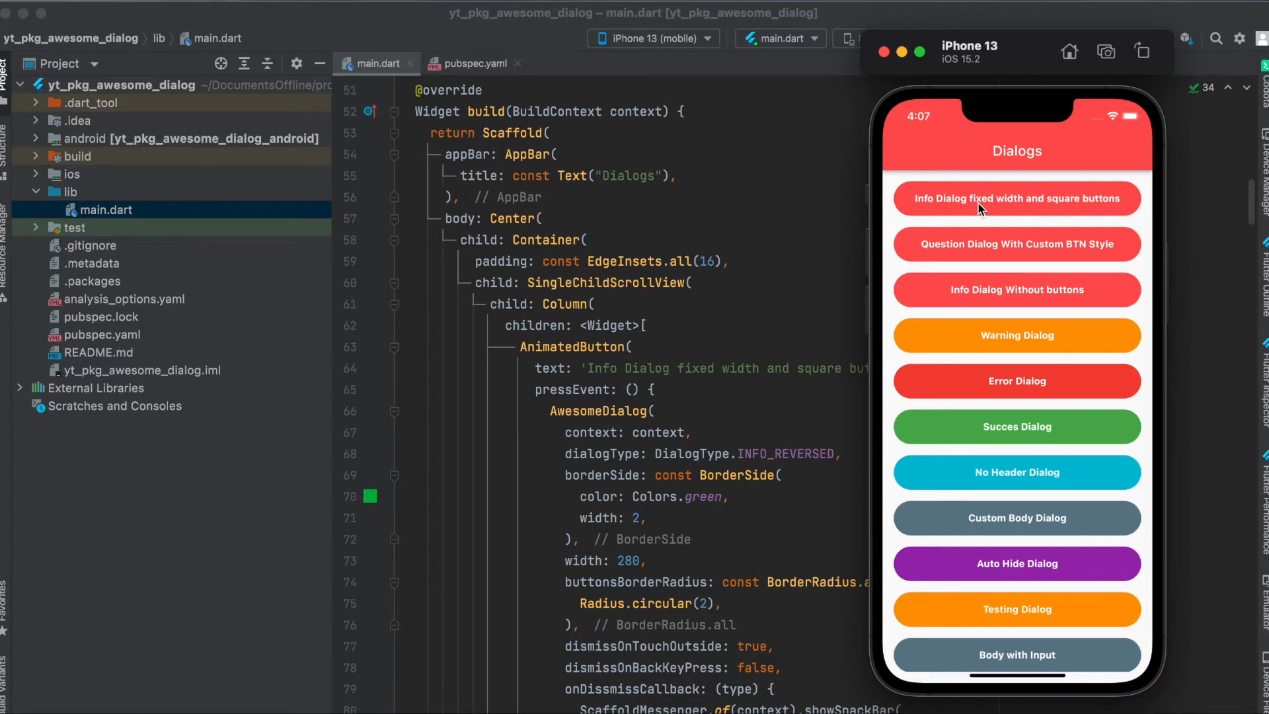
Step: Try the fixed-width info, Question, Success and Auto Hide dialog demos in the simulator
{"action": "left_click", "coordinate": [1017, 198]}
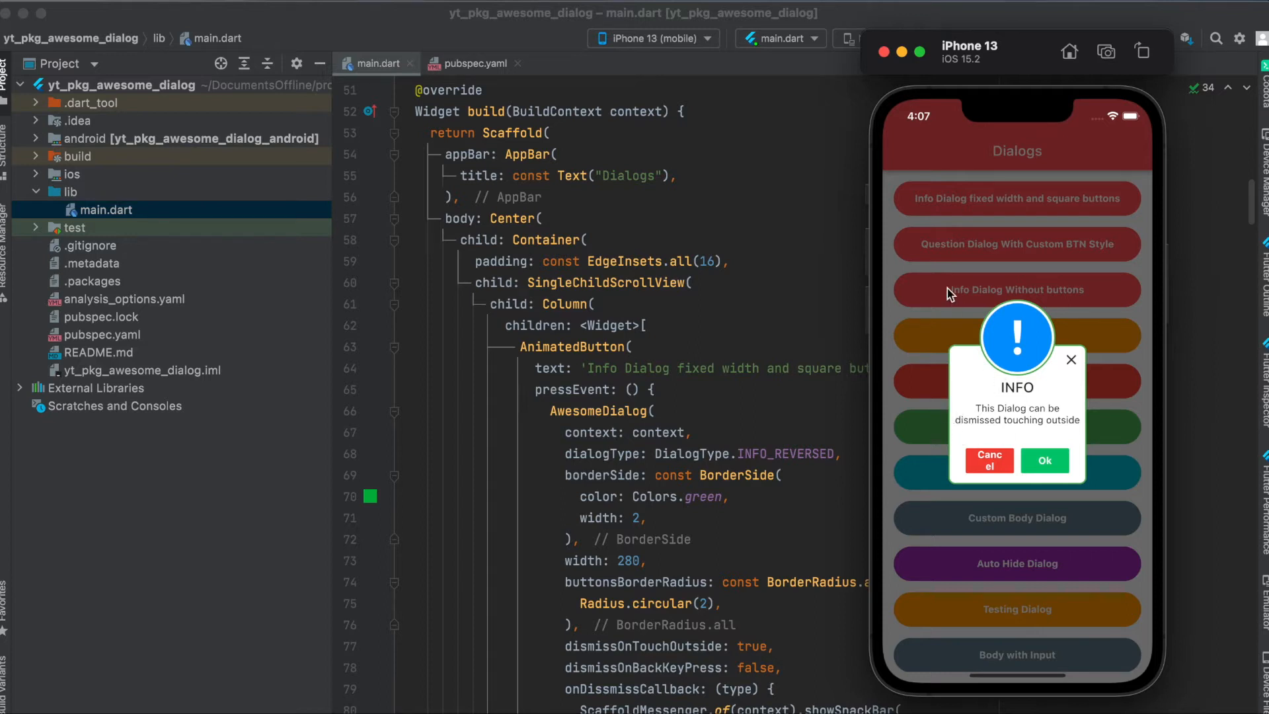
{"action": "mouse_move", "coordinate": [1034, 234]}
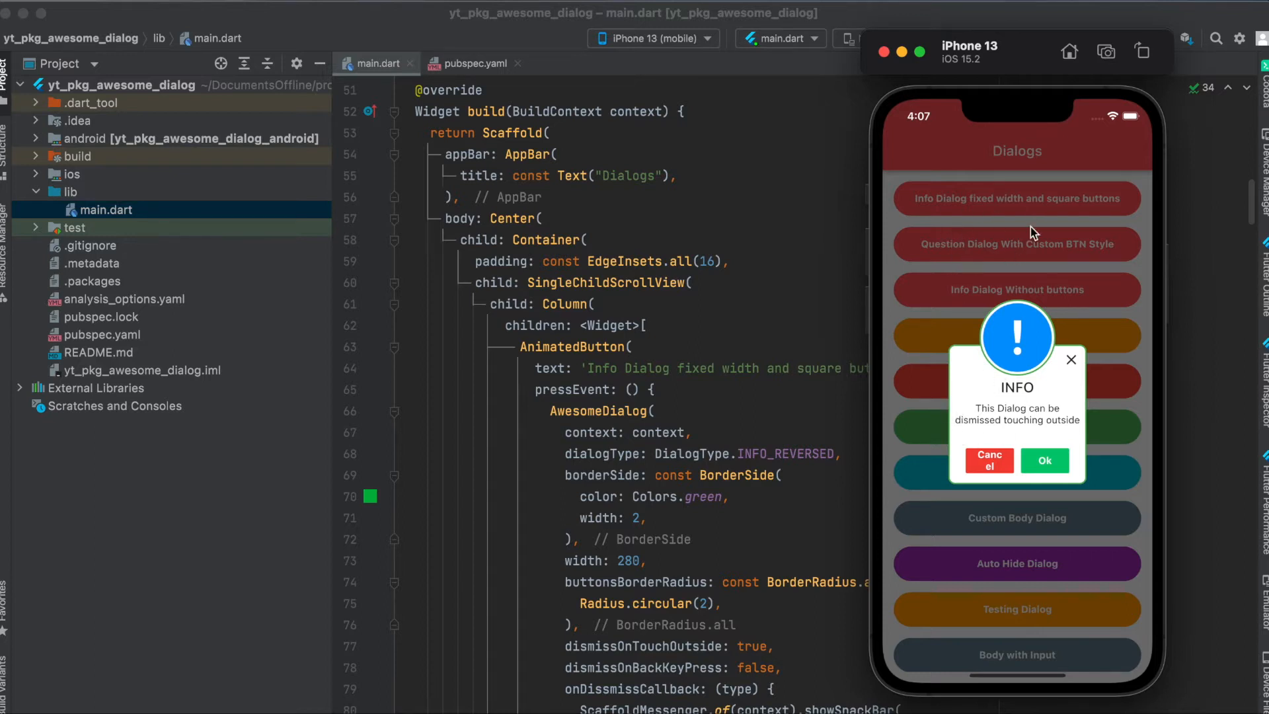
{"action": "mouse_move", "coordinate": [1025, 447]}
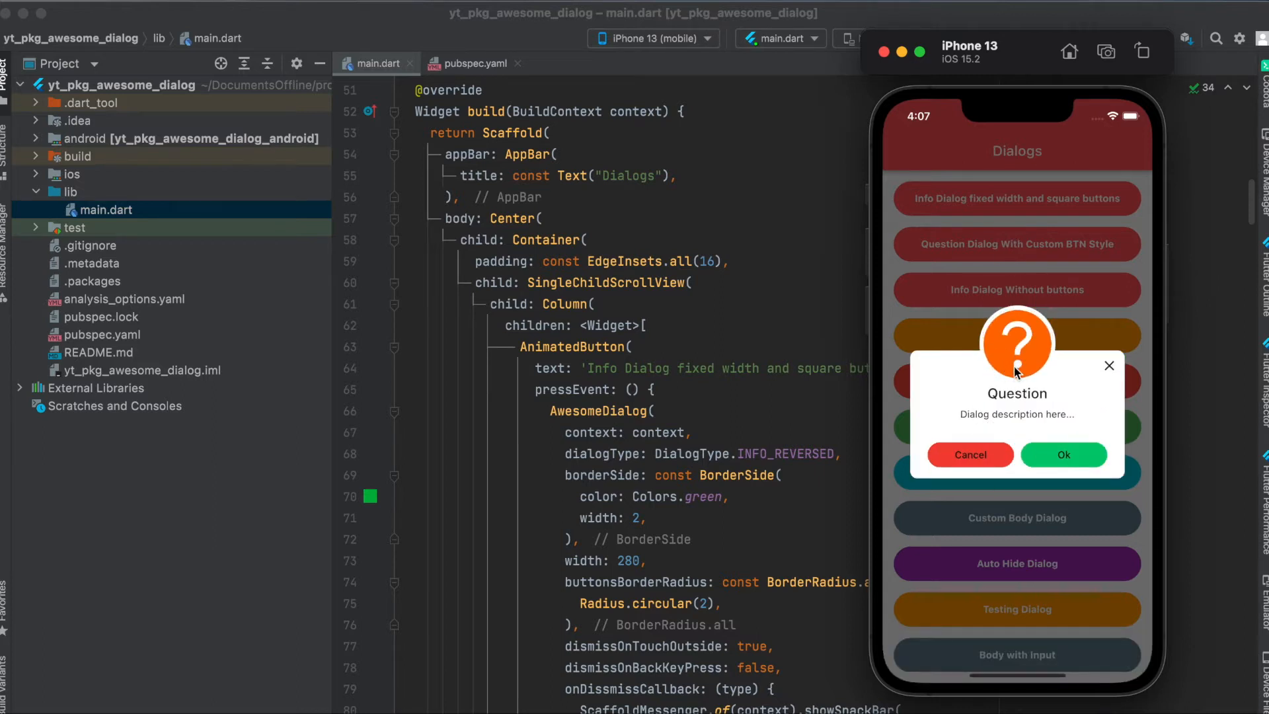
{"action": "left_click", "coordinate": [1064, 454]}
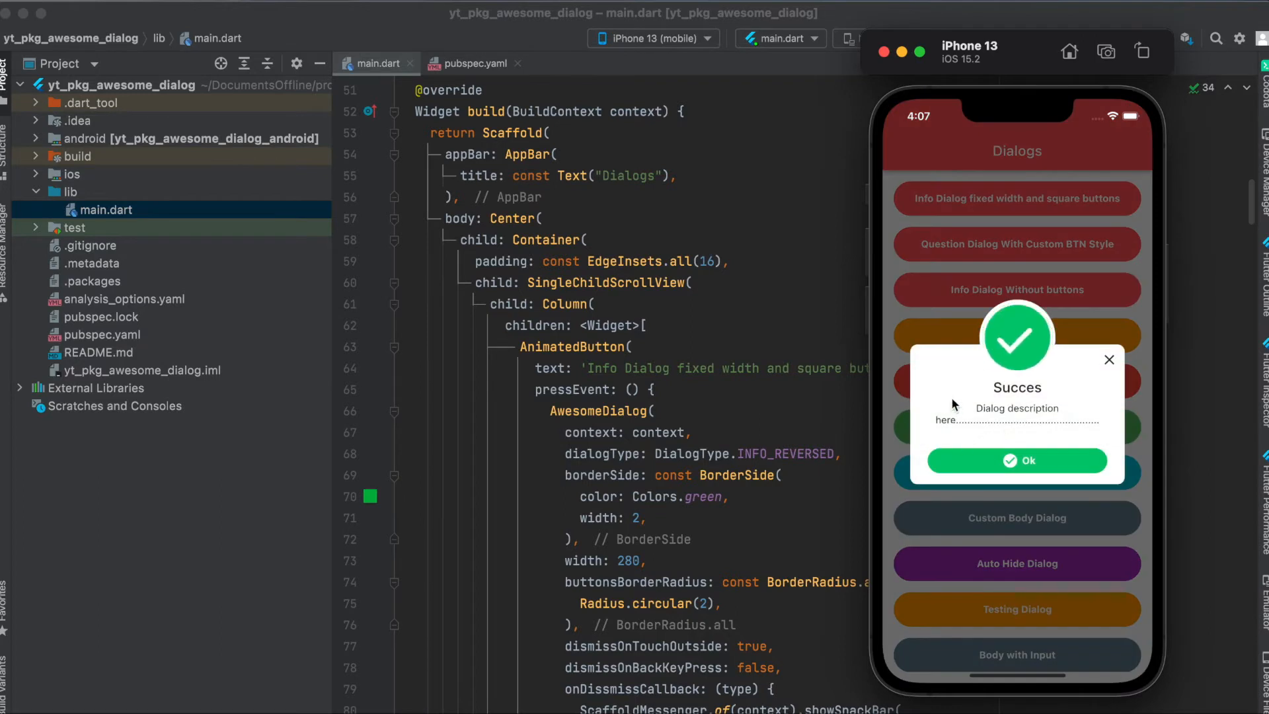
{"action": "left_click", "coordinate": [1016, 461]}
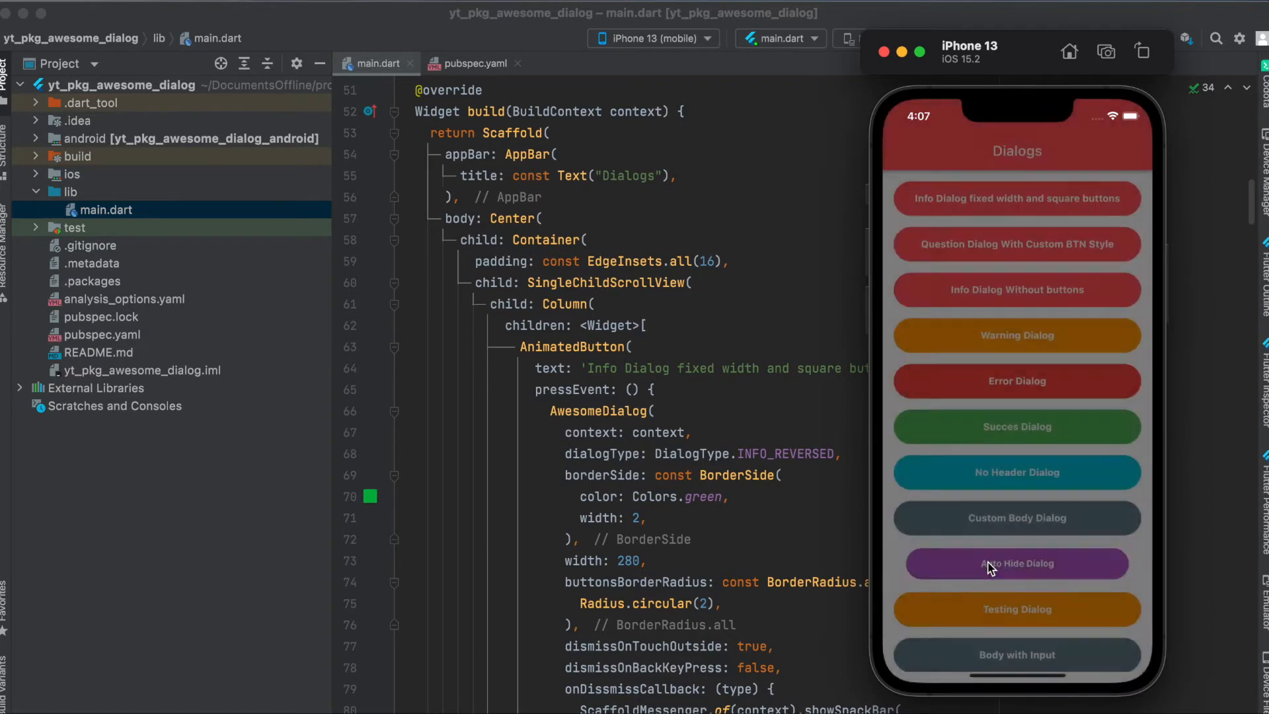
{"action": "left_click", "coordinate": [1017, 564]}
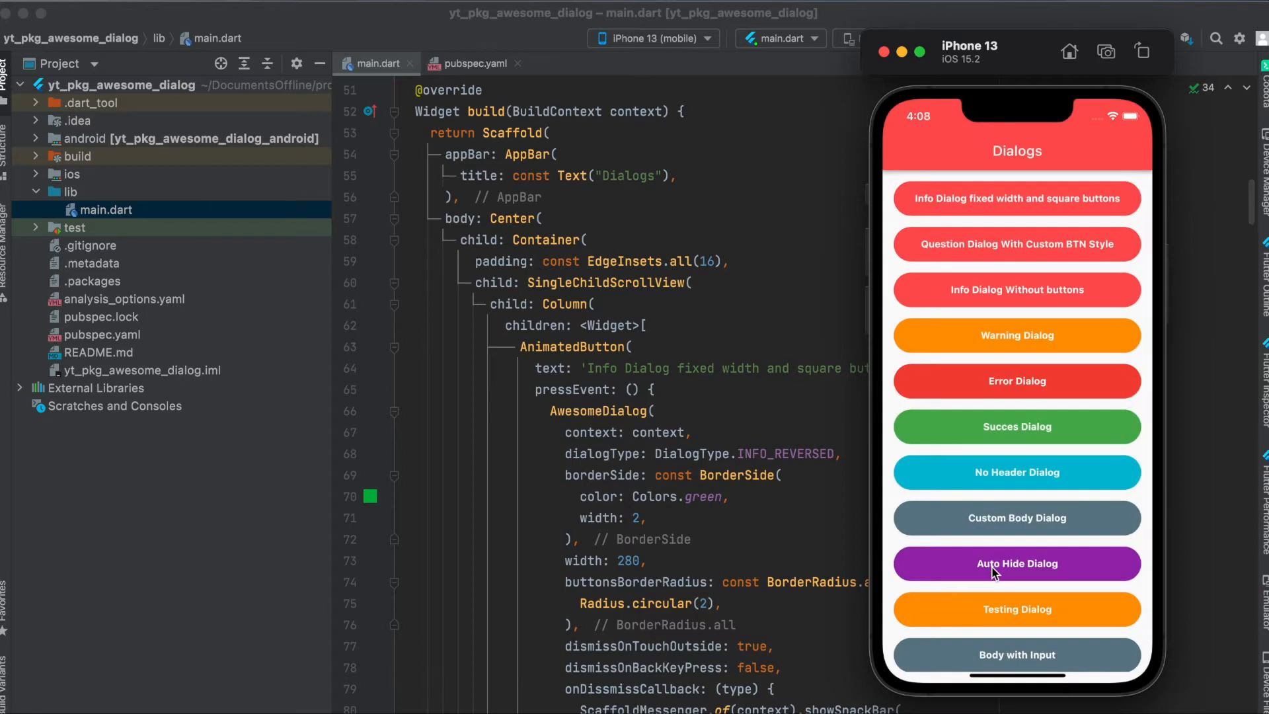
{"action": "scroll", "scroll_direction": "down", "scroll_amount": 3}
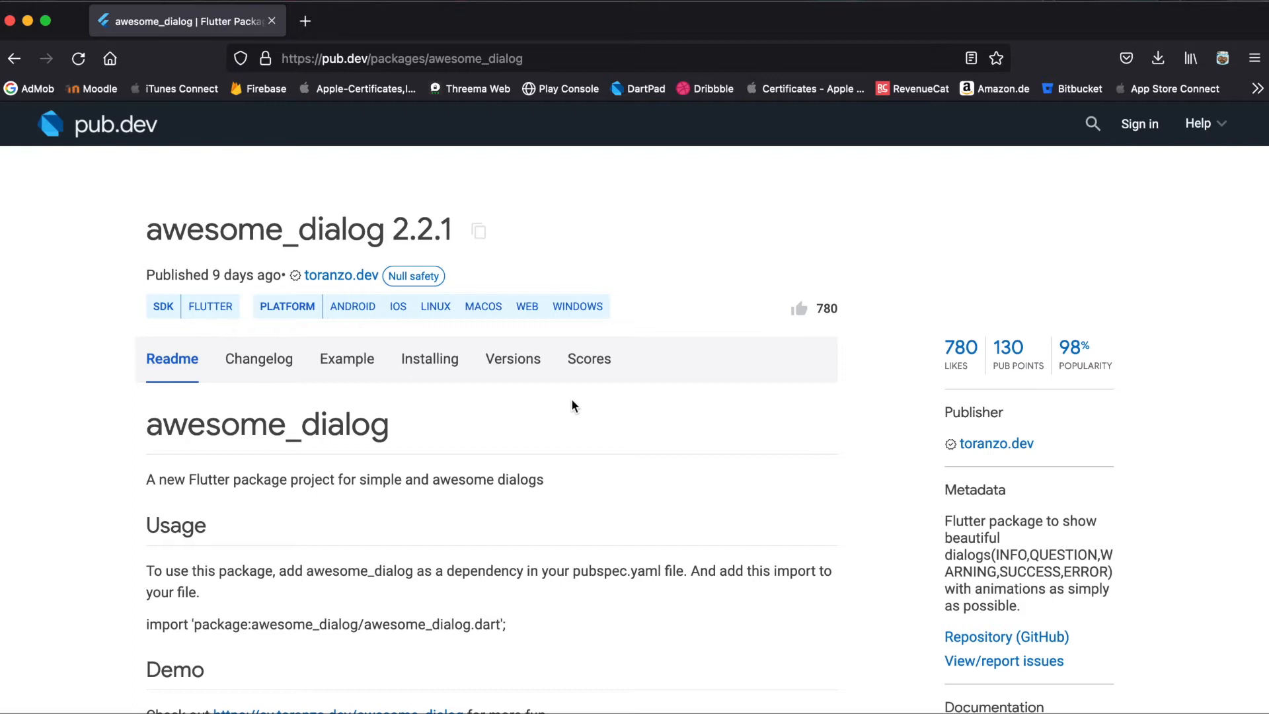
{"action": "mouse_move", "coordinate": [477, 231]}
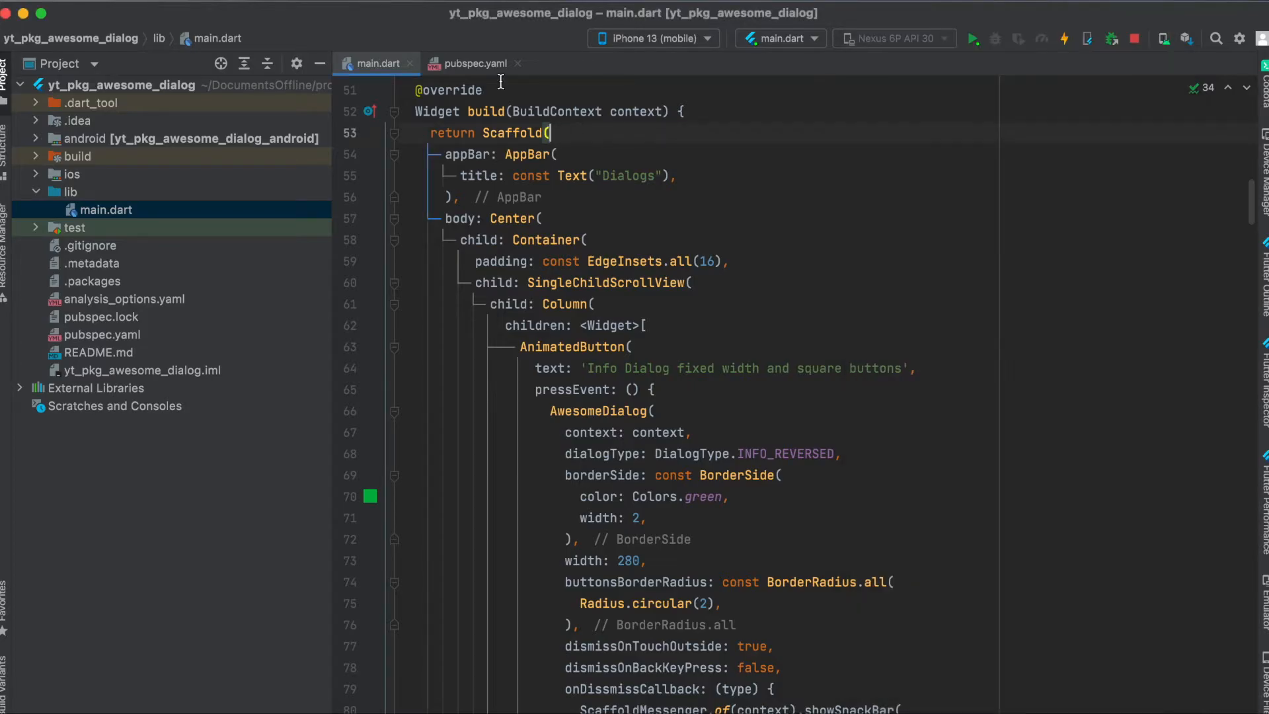
Step: Review pubspec.yaml and main.dart, then reopen the fixed-width info dialog demo
{"action": "left_click", "coordinate": [474, 64]}
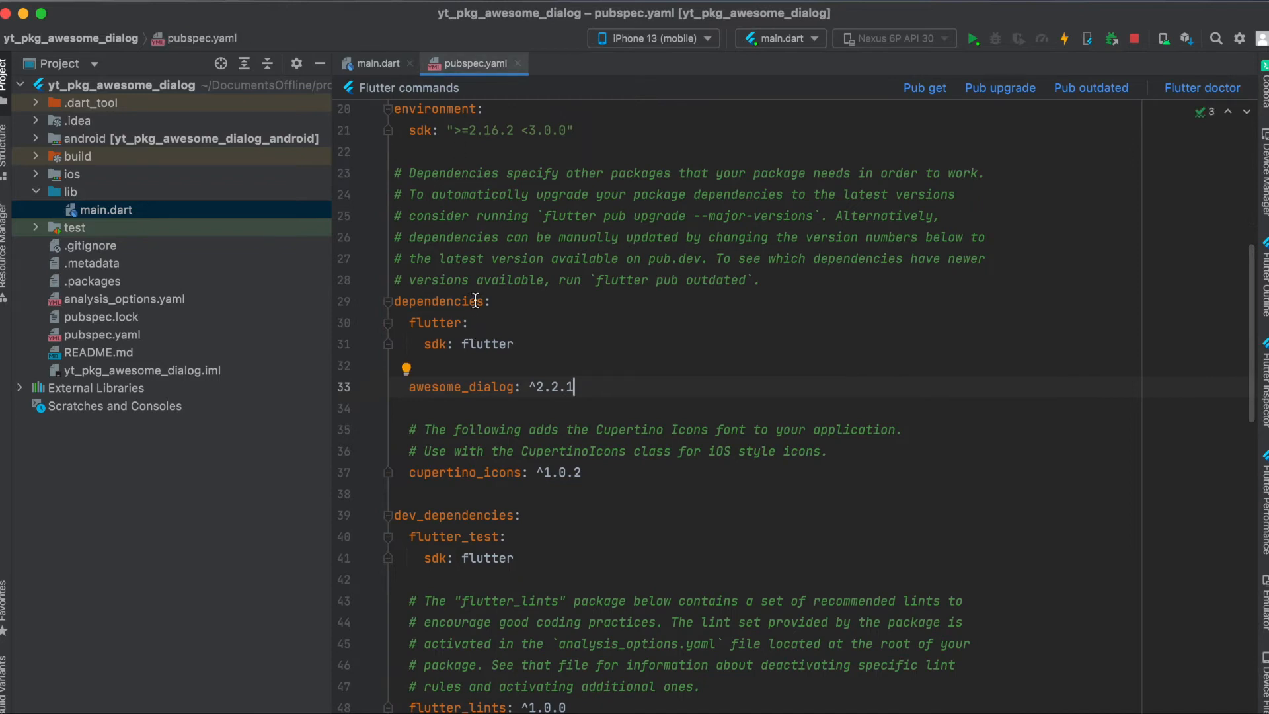
{"action": "mouse_move", "coordinate": [853, 182]}
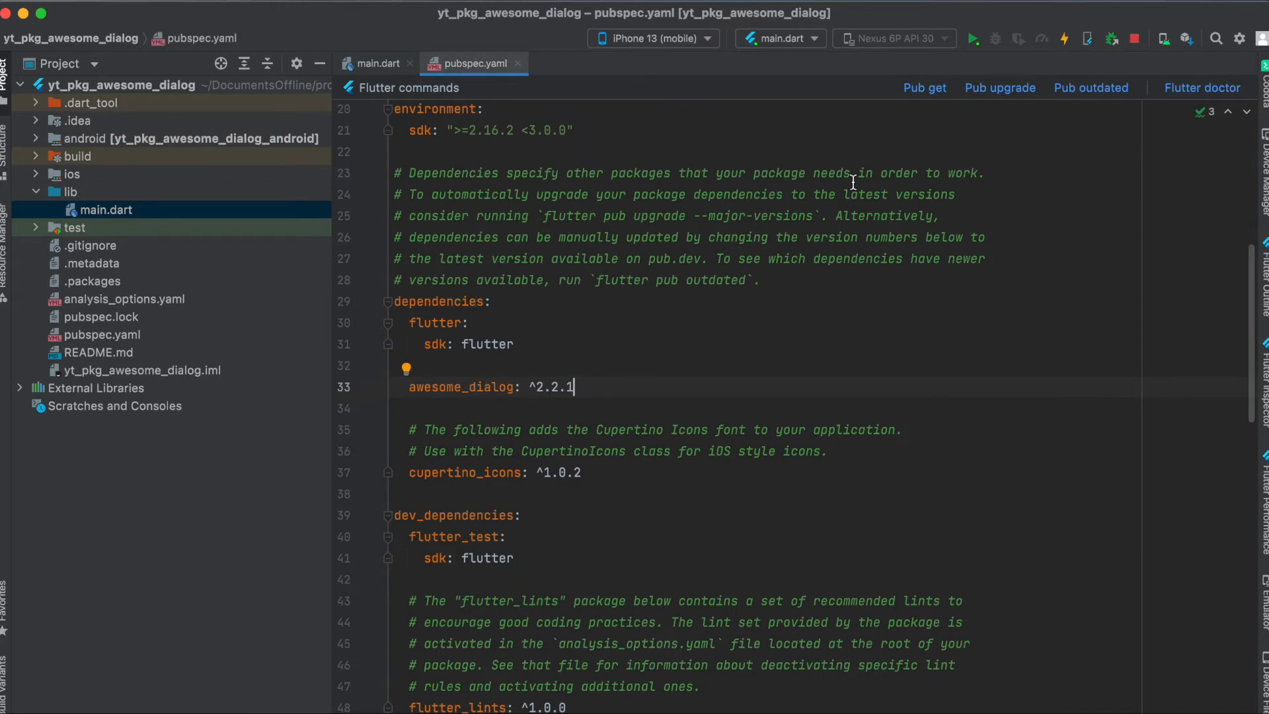
{"action": "left_click", "coordinate": [375, 63]}
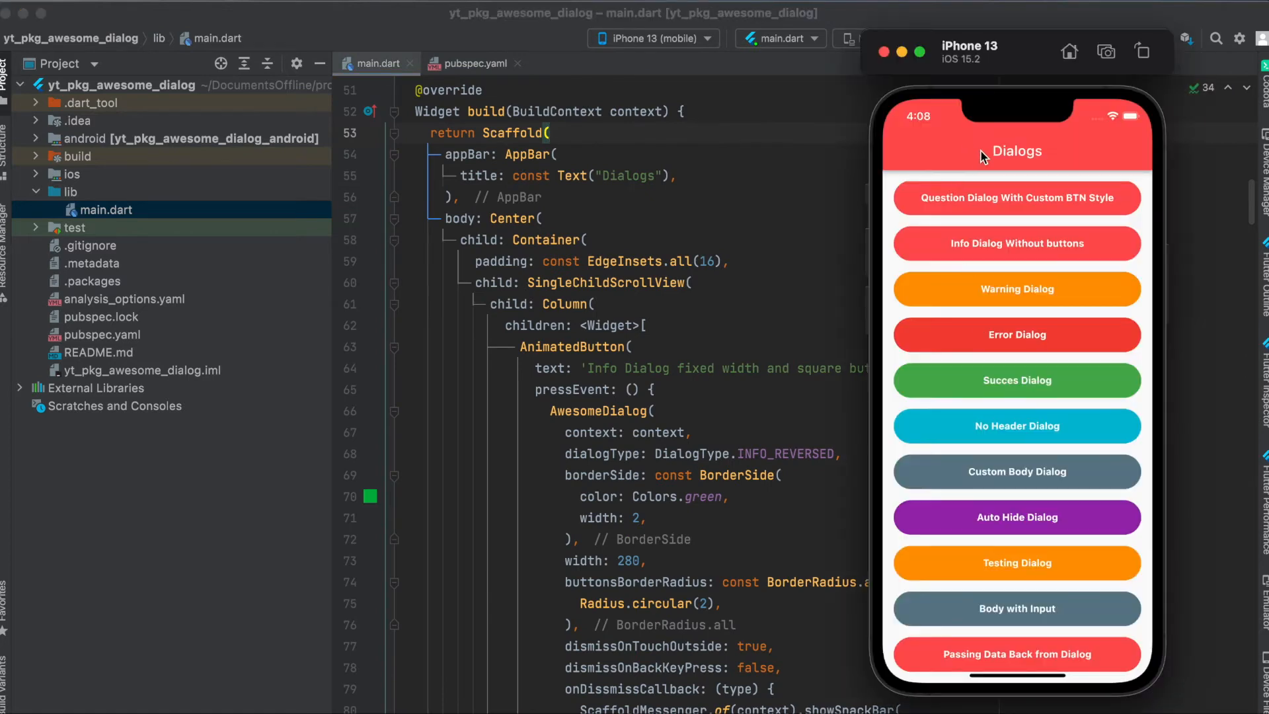
{"action": "mouse_move", "coordinate": [968, 150]}
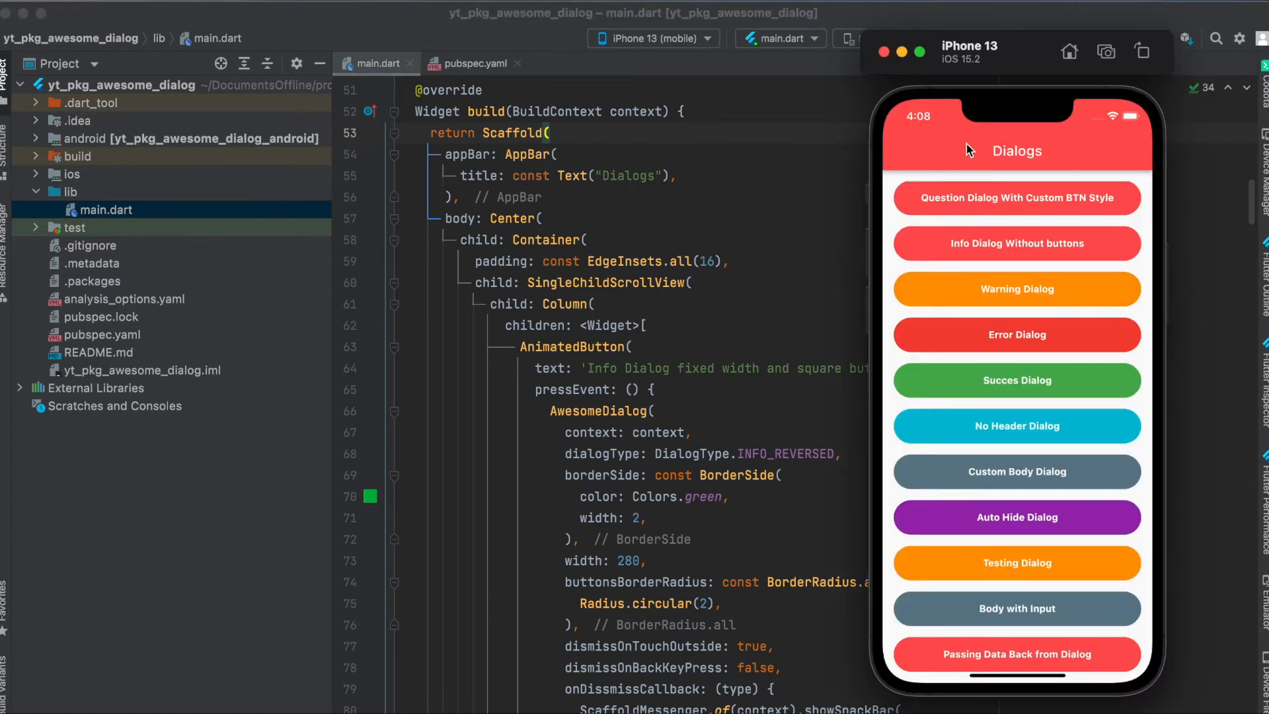
{"action": "mouse_move", "coordinate": [987, 144]}
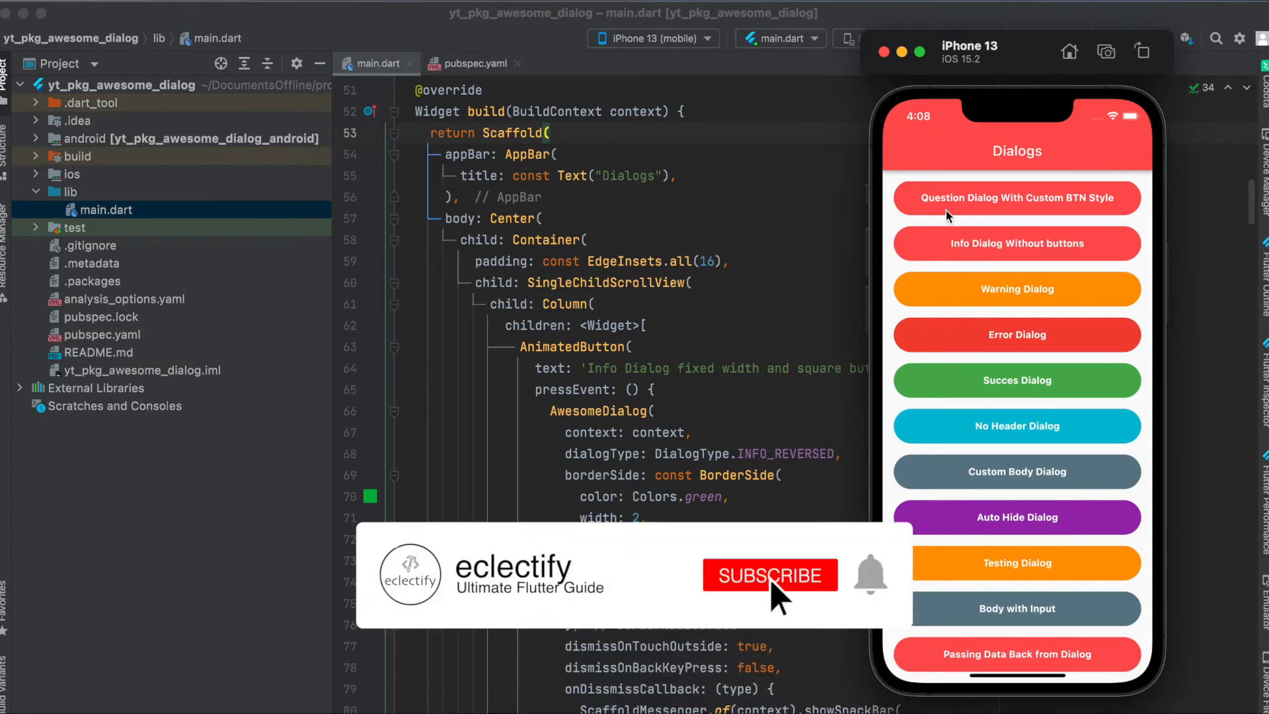
{"action": "left_click", "coordinate": [770, 576]}
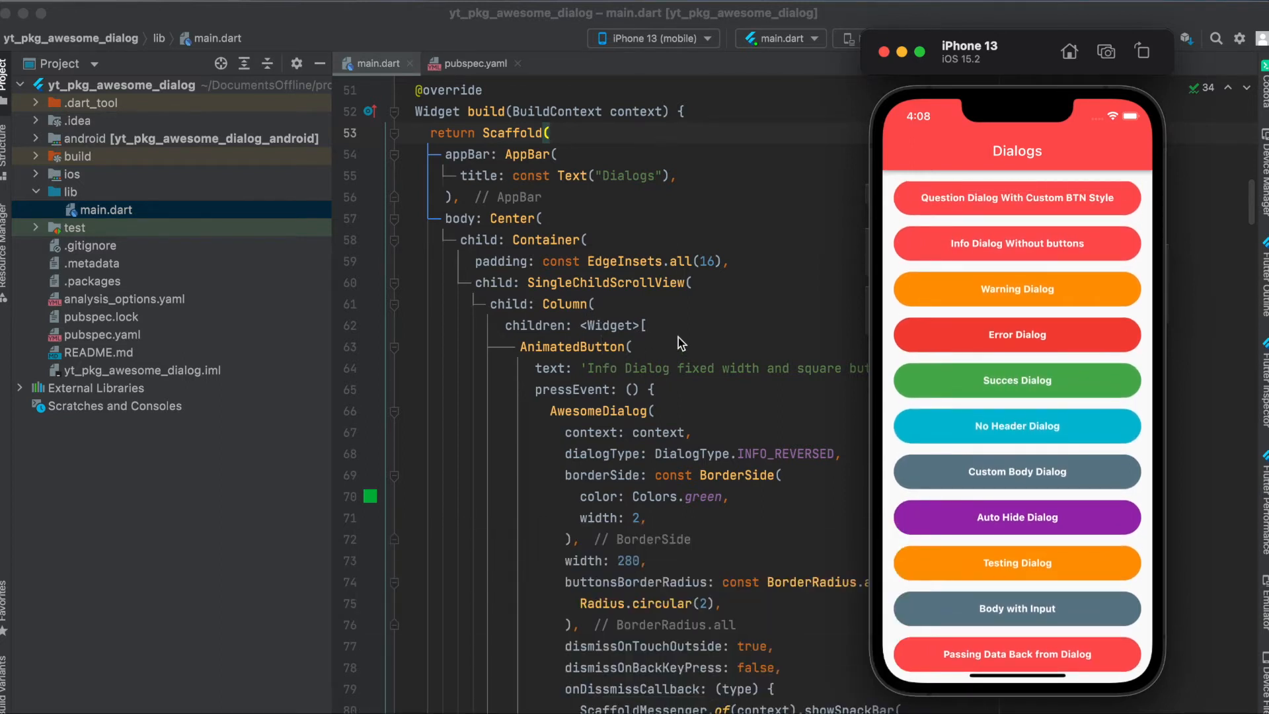
{"action": "mouse_move", "coordinate": [770, 389]}
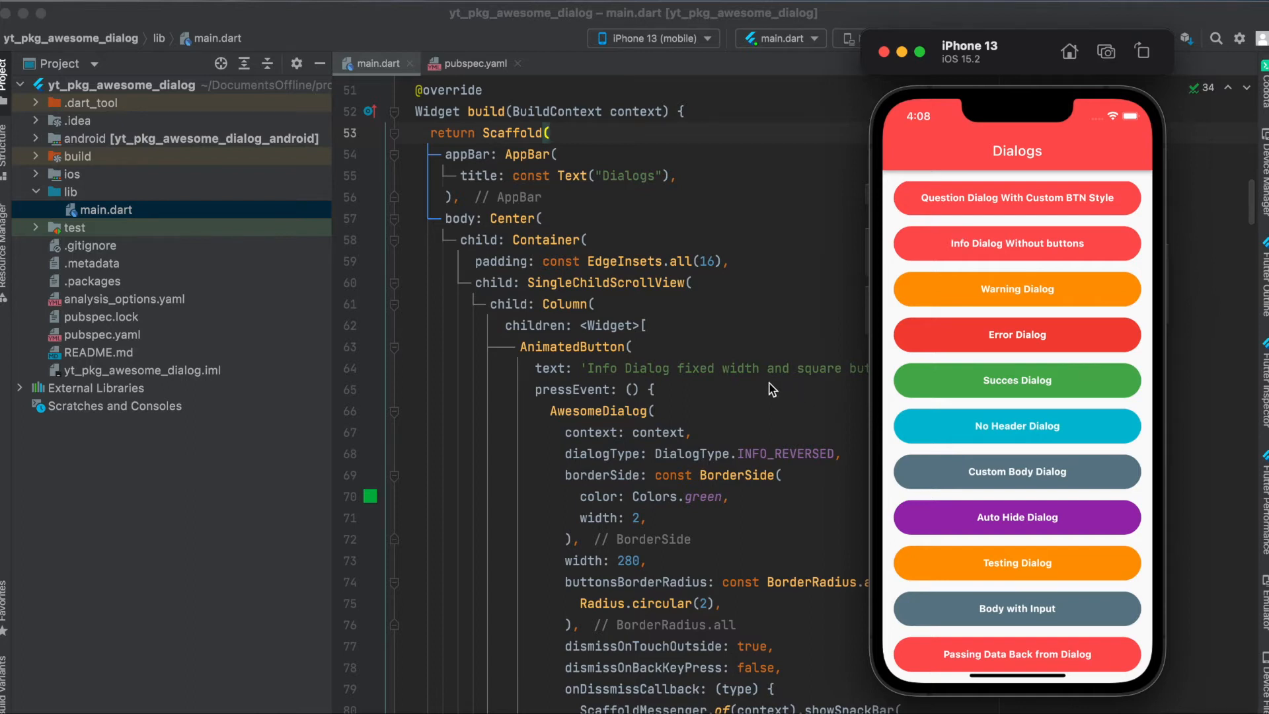
{"action": "mouse_move", "coordinate": [885, 363]}
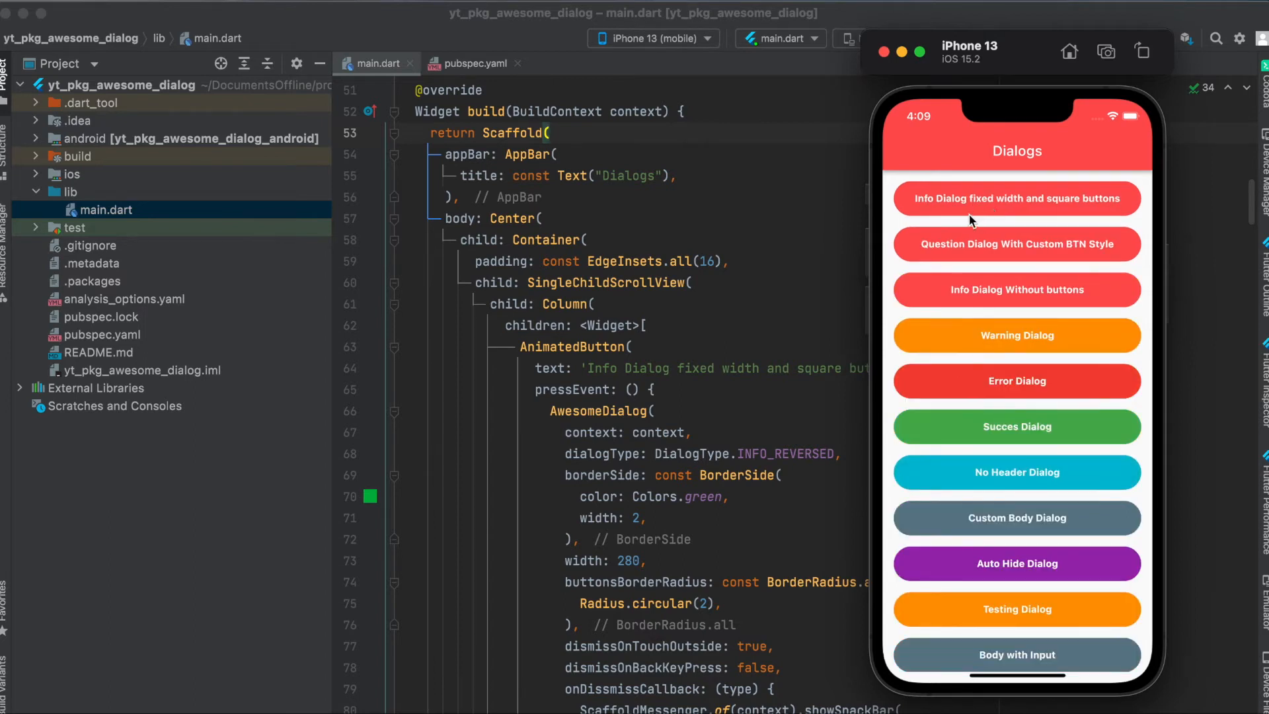
{"action": "left_click", "coordinate": [1016, 199]}
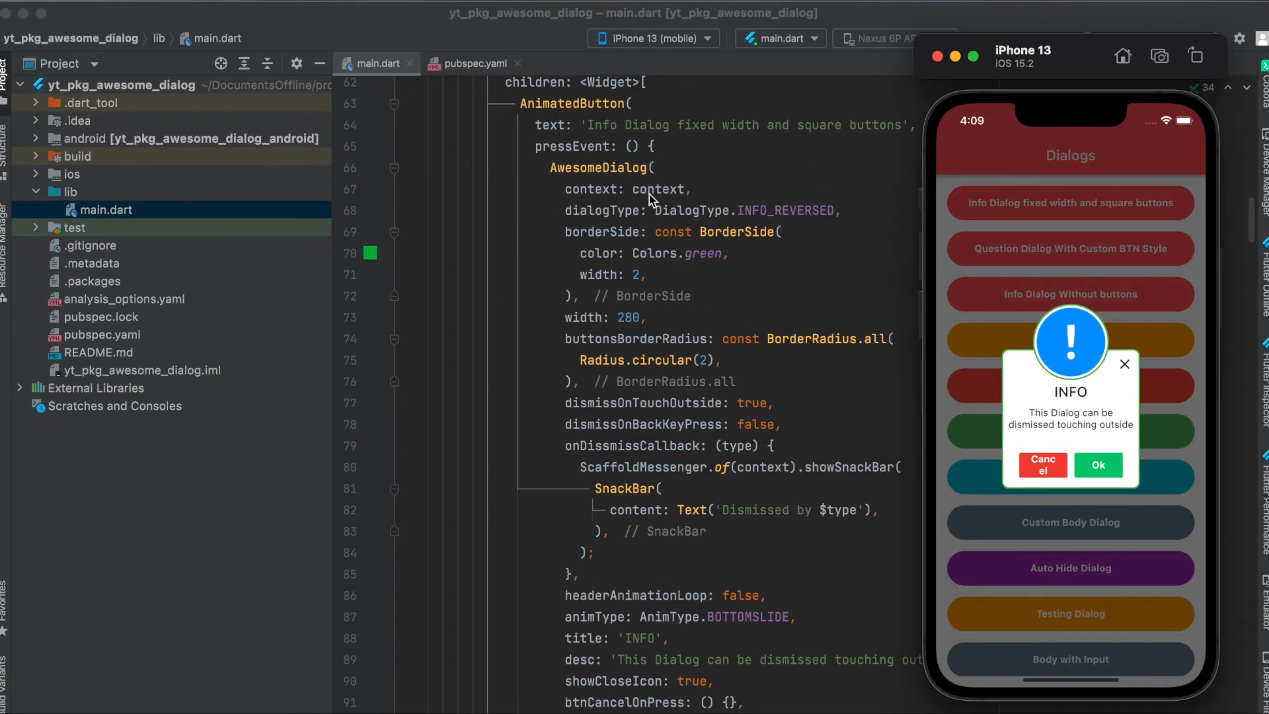
{"action": "mouse_move", "coordinate": [698, 223]}
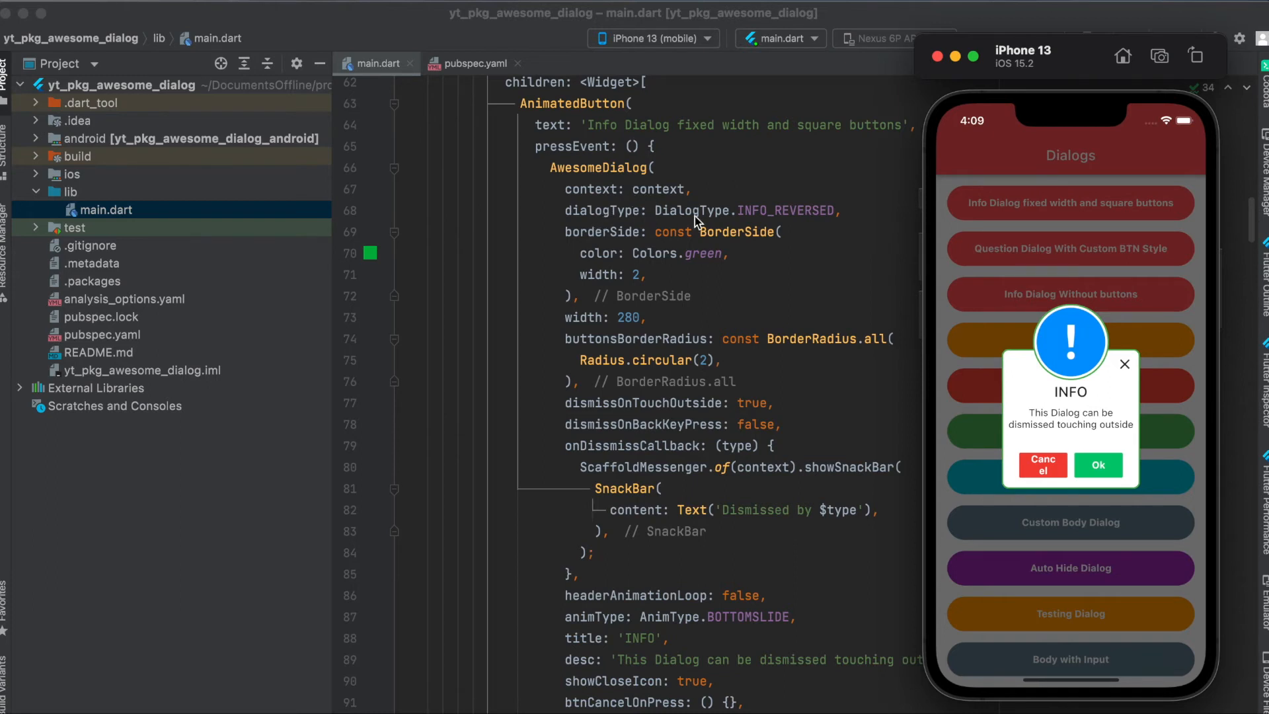
{"action": "mouse_move", "coordinate": [953, 291]}
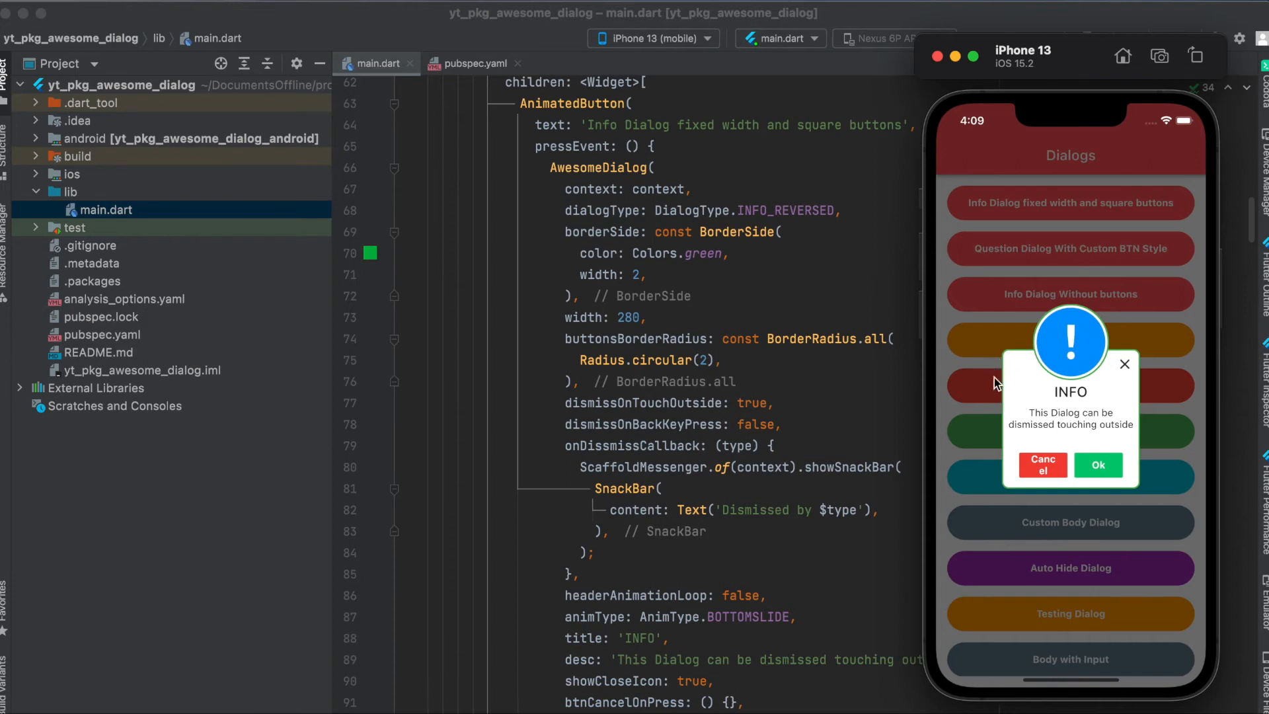
{"action": "mouse_move", "coordinate": [1106, 353]}
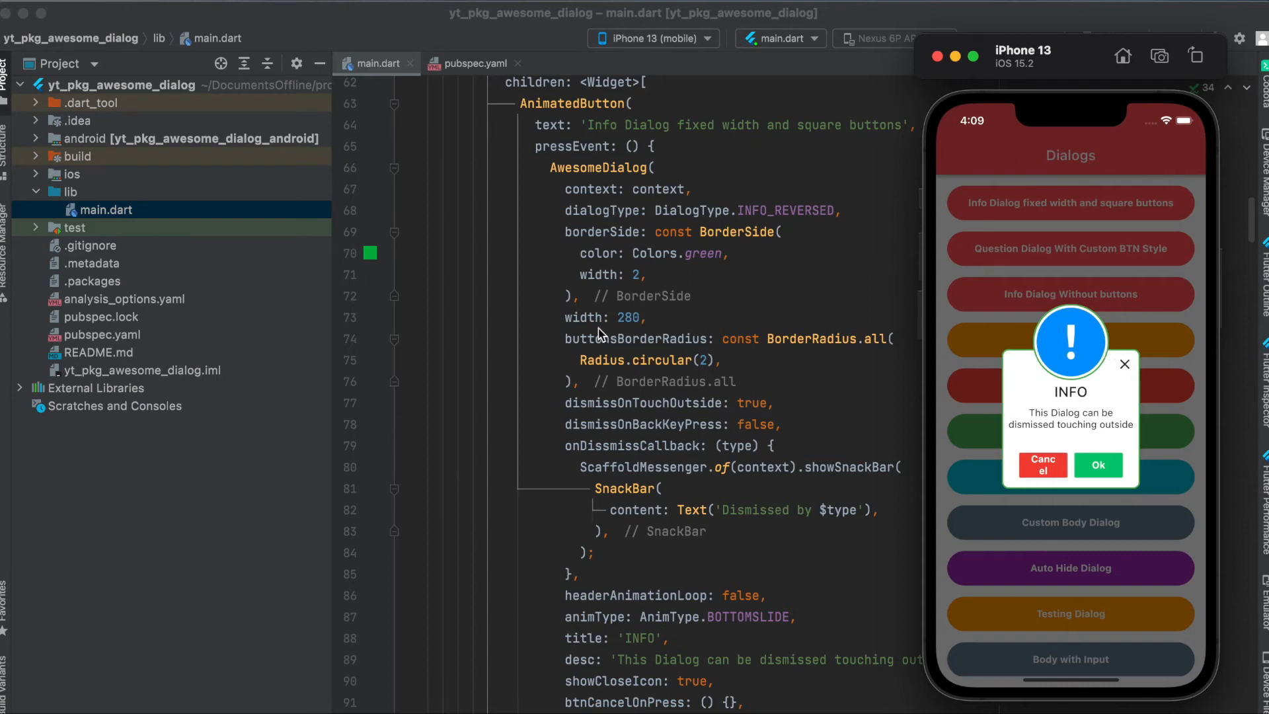
{"action": "mouse_move", "coordinate": [1049, 449]}
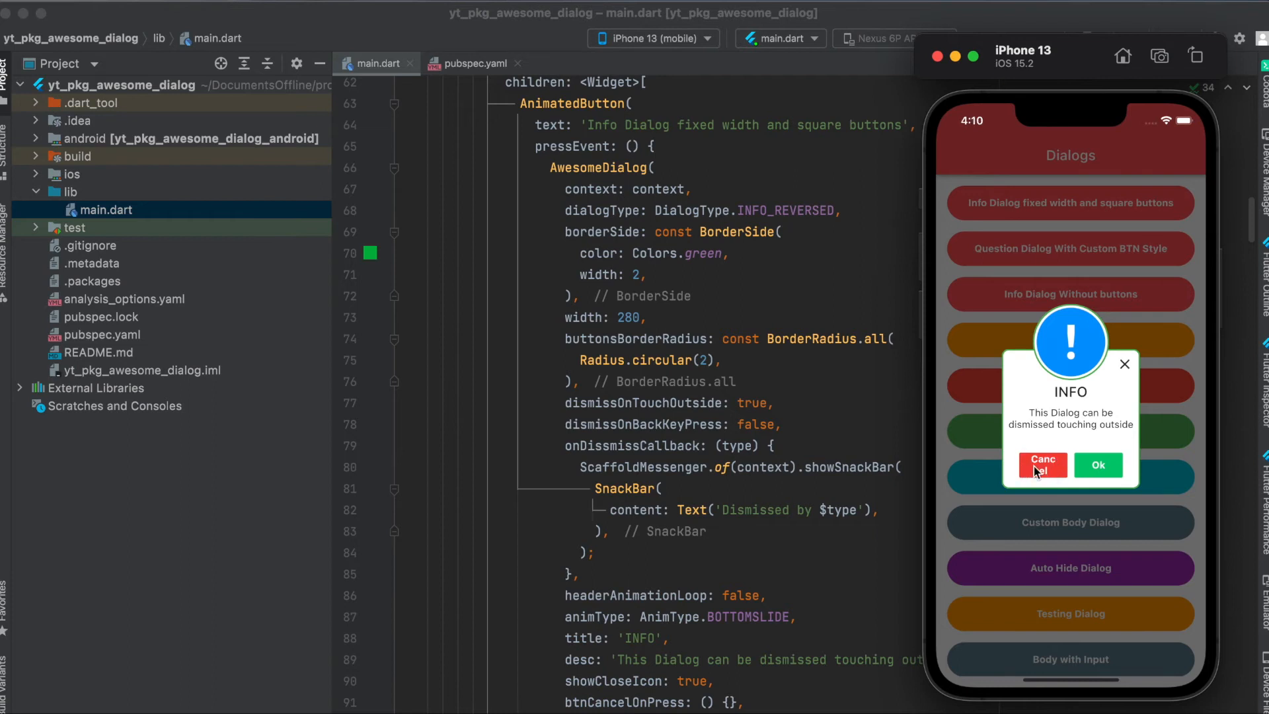
{"action": "mouse_move", "coordinate": [994, 453]}
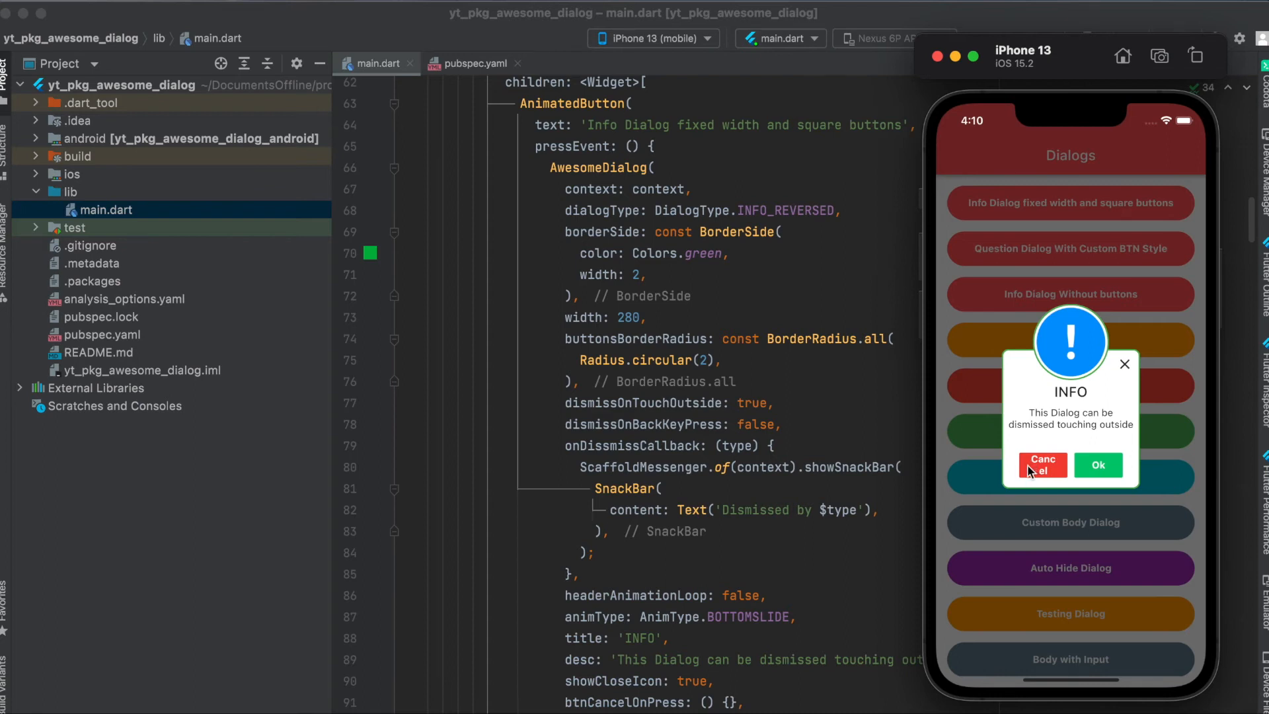
{"action": "mouse_move", "coordinate": [615, 349]}
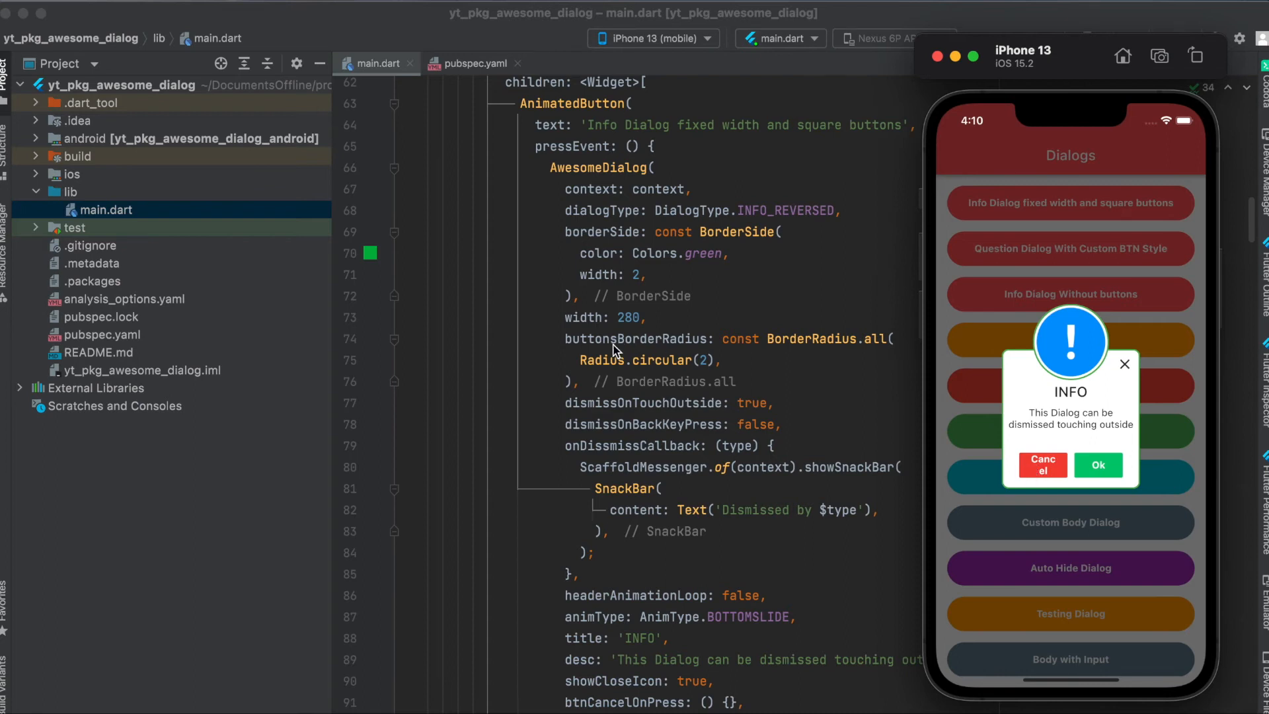
{"action": "mouse_move", "coordinate": [656, 364]}
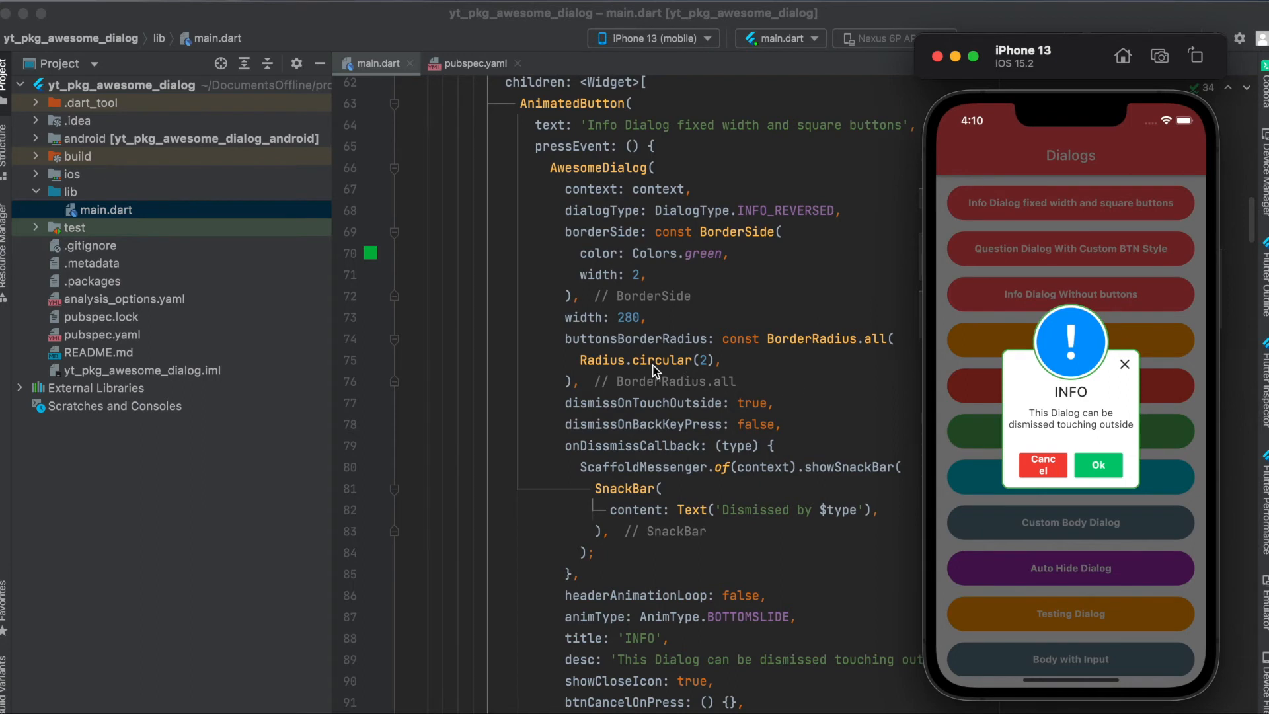
{"action": "mouse_move", "coordinate": [703, 368]}
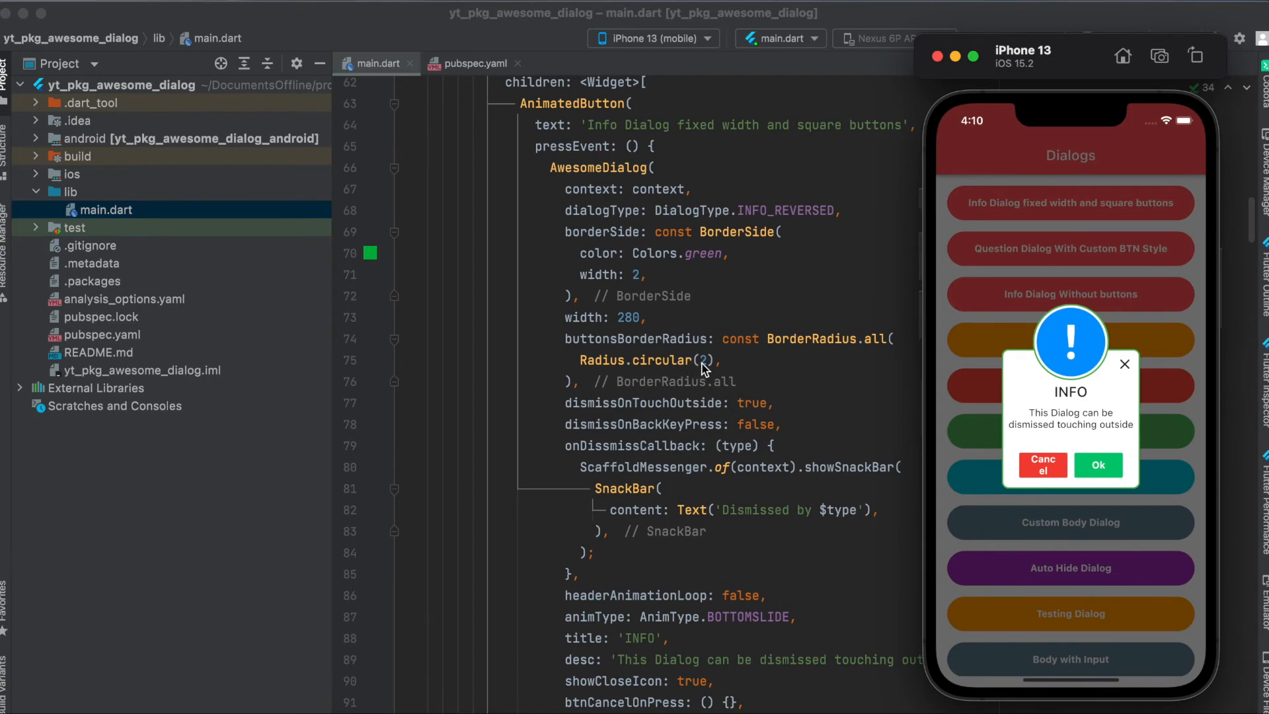
{"action": "mouse_move", "coordinate": [1062, 487]}
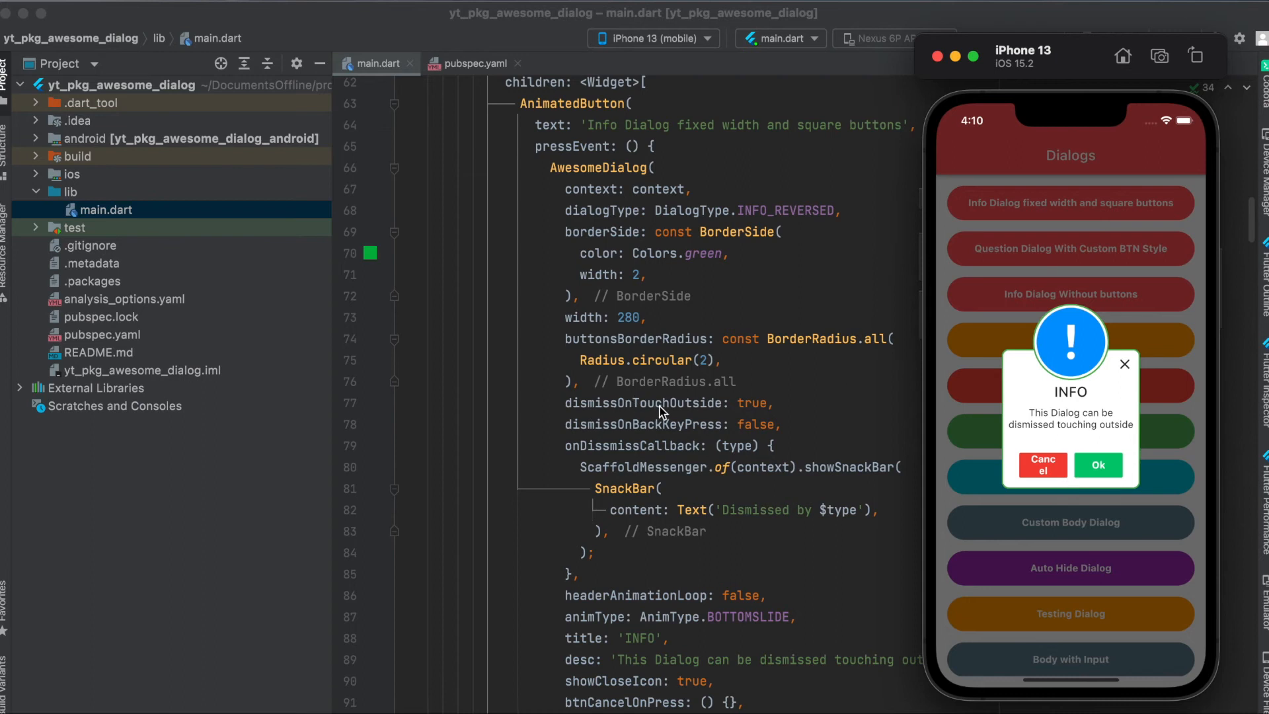
{"action": "mouse_move", "coordinate": [1067, 231]}
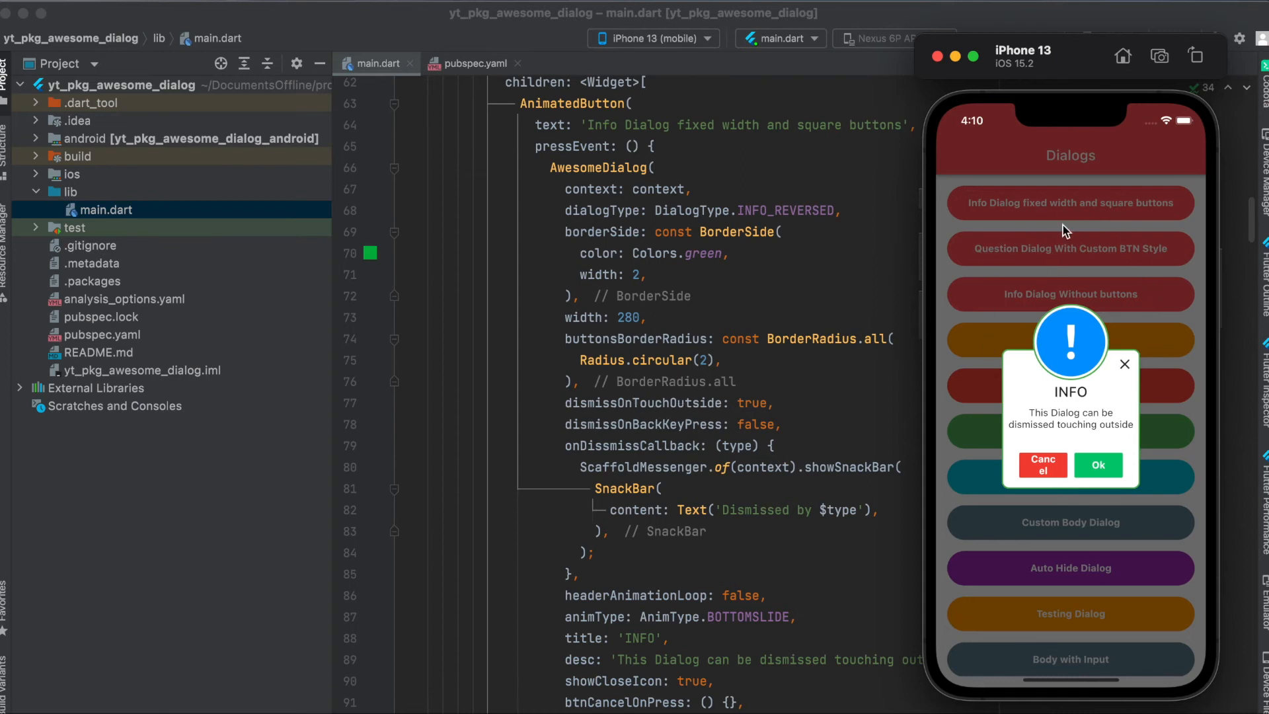
{"action": "mouse_move", "coordinate": [1076, 273]}
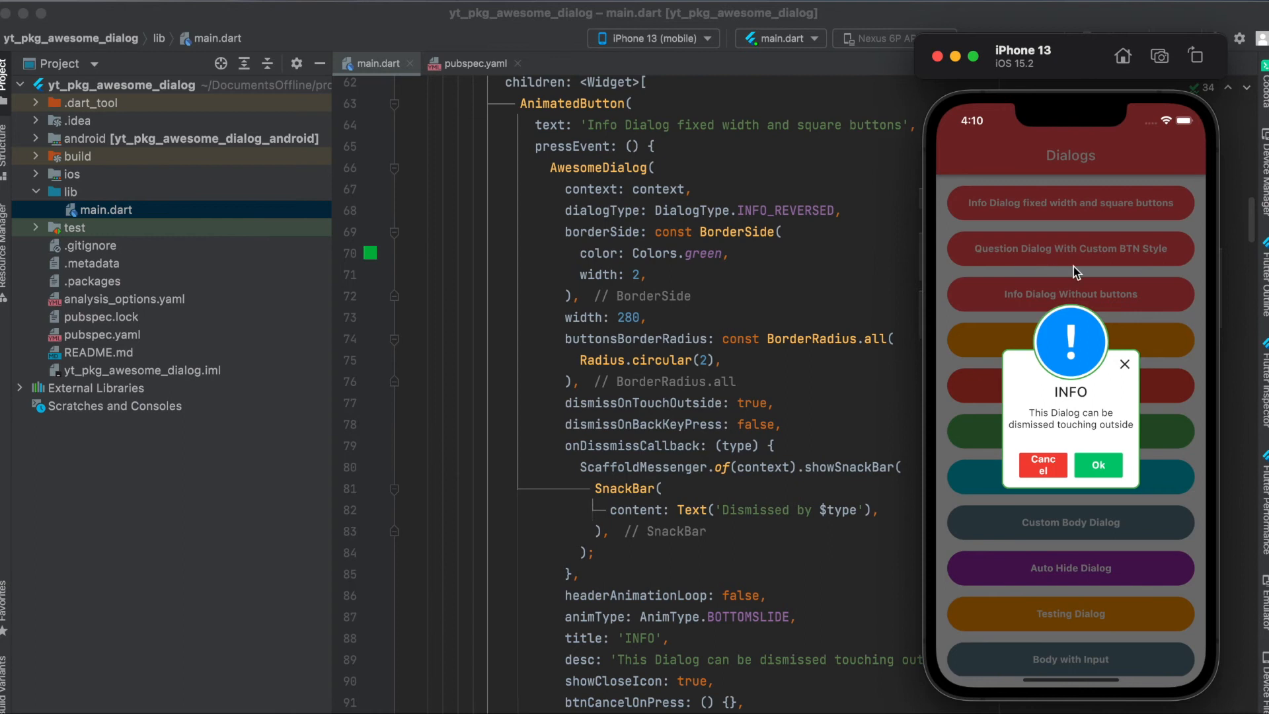
Step: Dismiss the info dialog via its close X and reopen the fixed-width info dialog
{"action": "scroll", "scroll_direction": "down", "scroll_amount": 3}
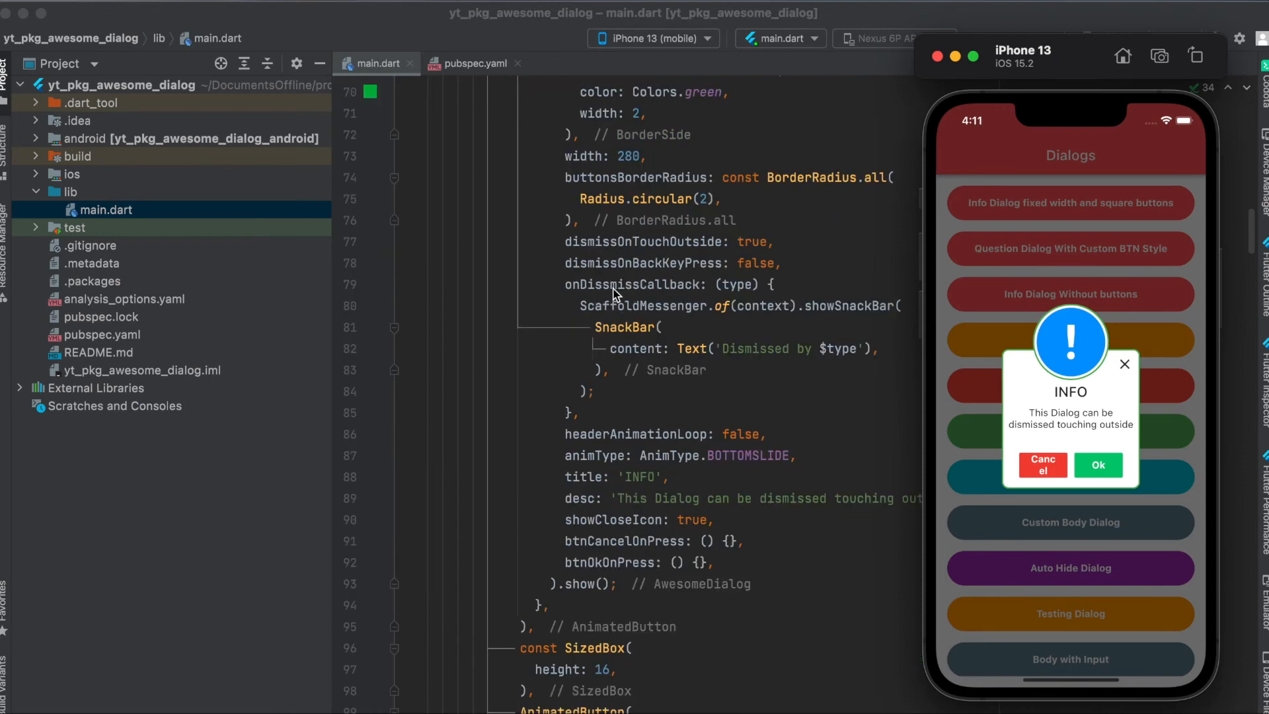
{"action": "mouse_move", "coordinate": [606, 289]}
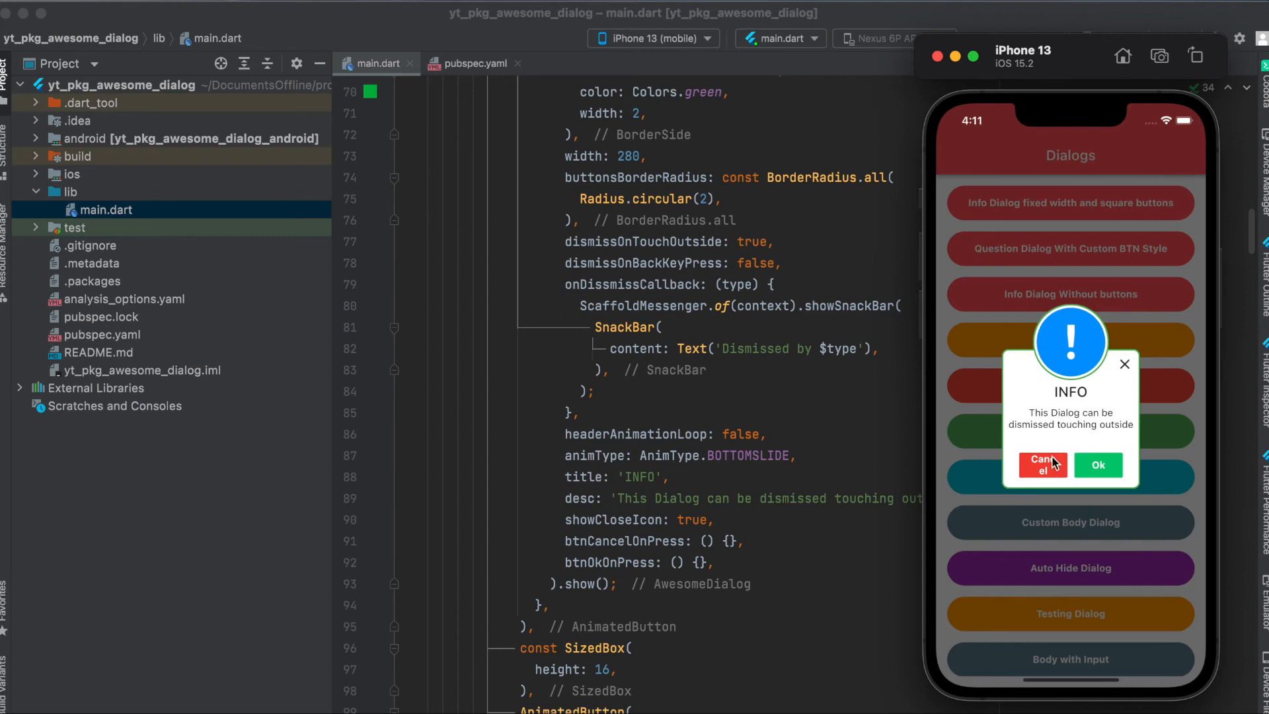
{"action": "mouse_move", "coordinate": [1124, 370]}
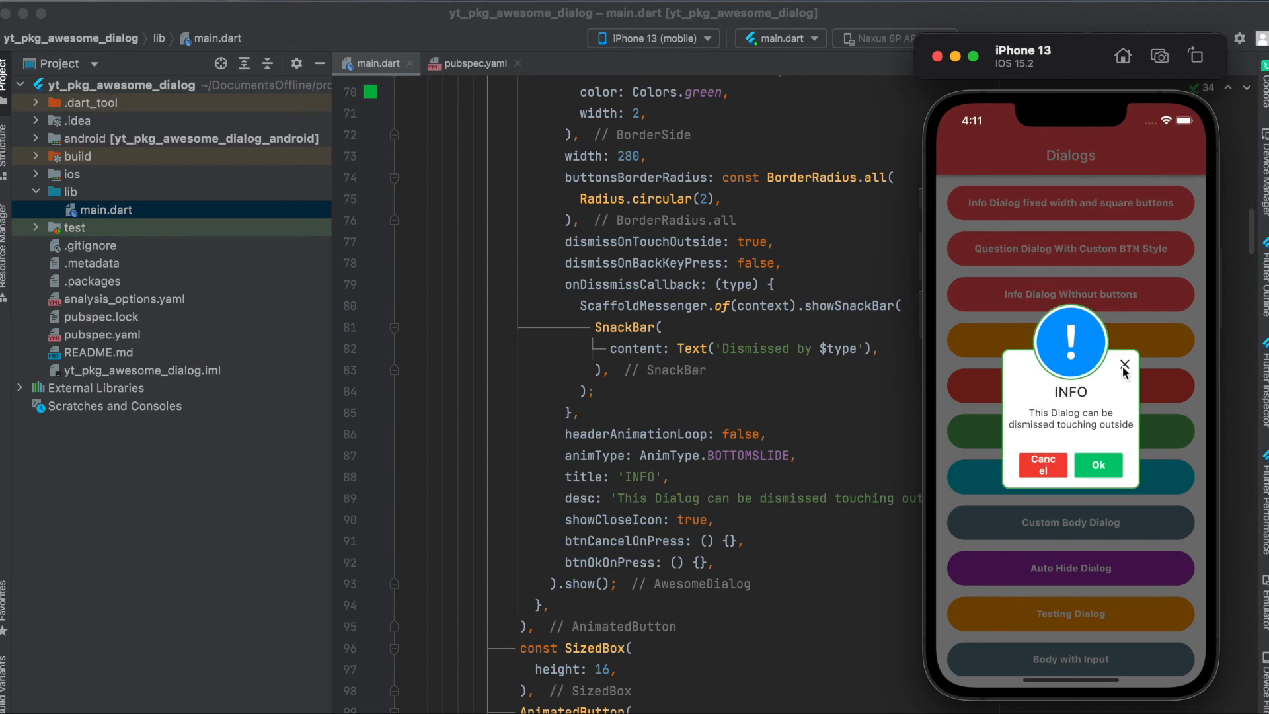
{"action": "mouse_move", "coordinate": [651, 349]}
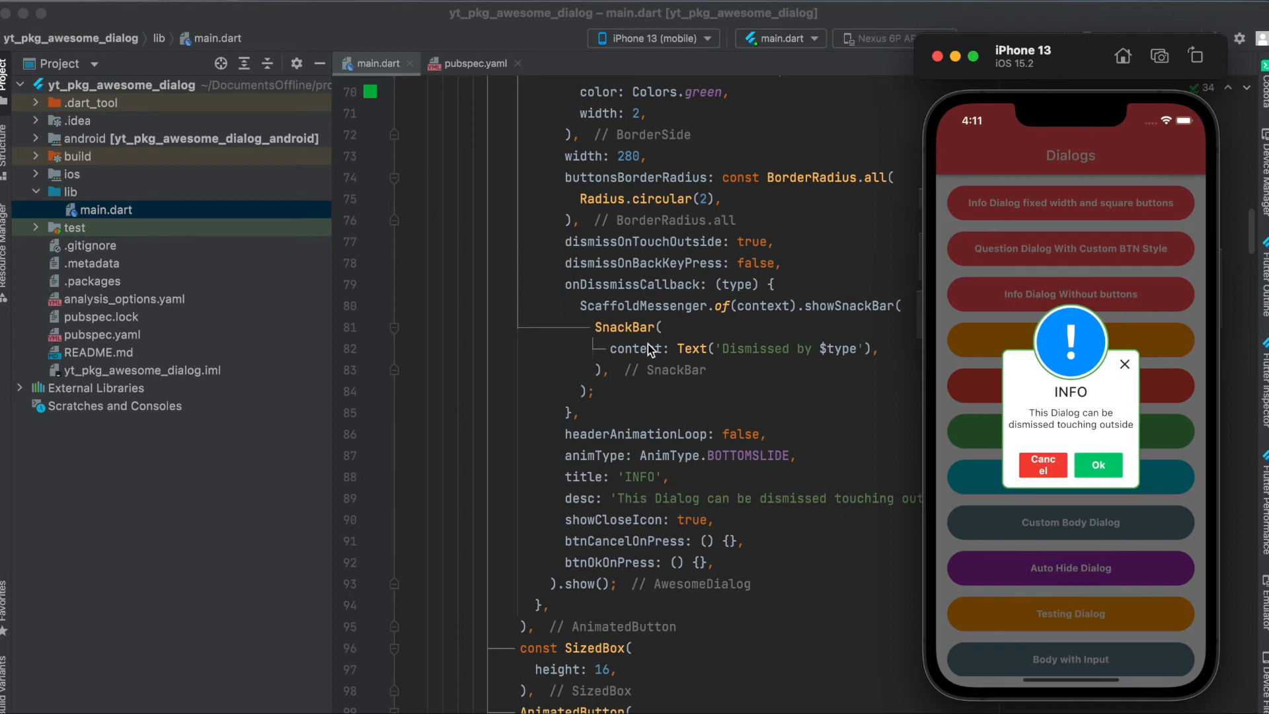
{"action": "scroll", "scroll_direction": "down", "scroll_amount": 3}
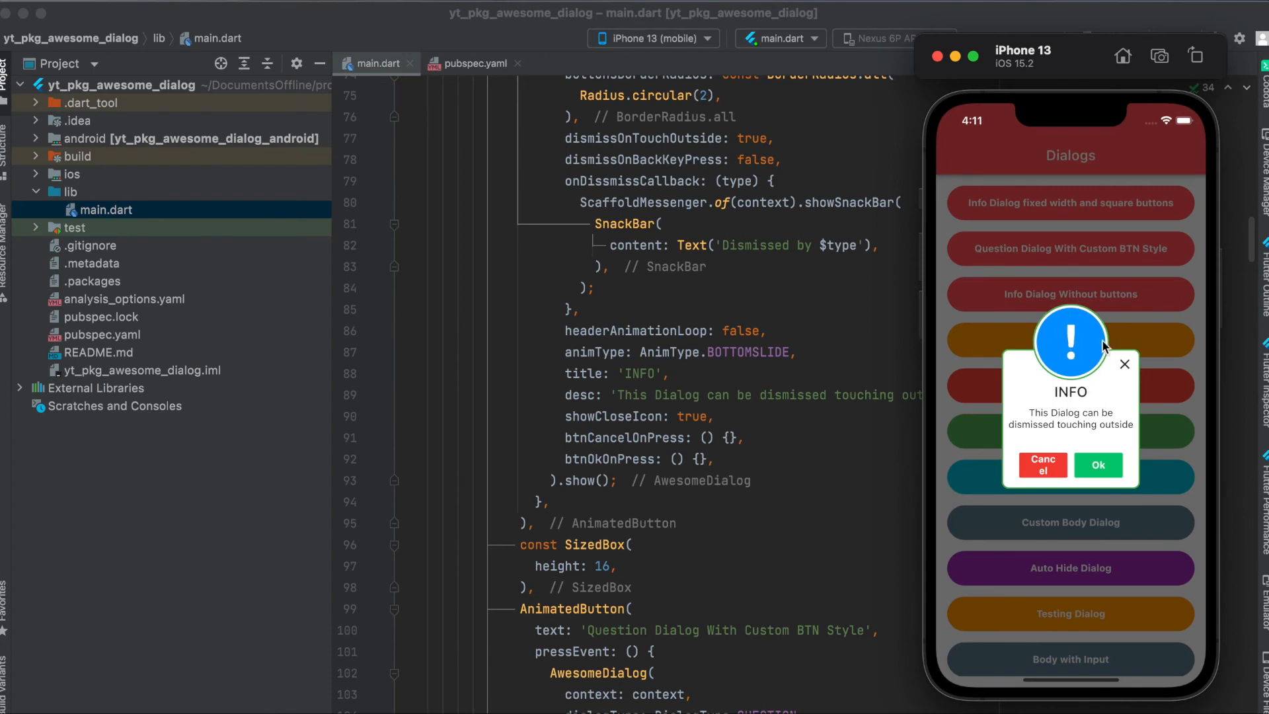
{"action": "mouse_move", "coordinate": [767, 340]}
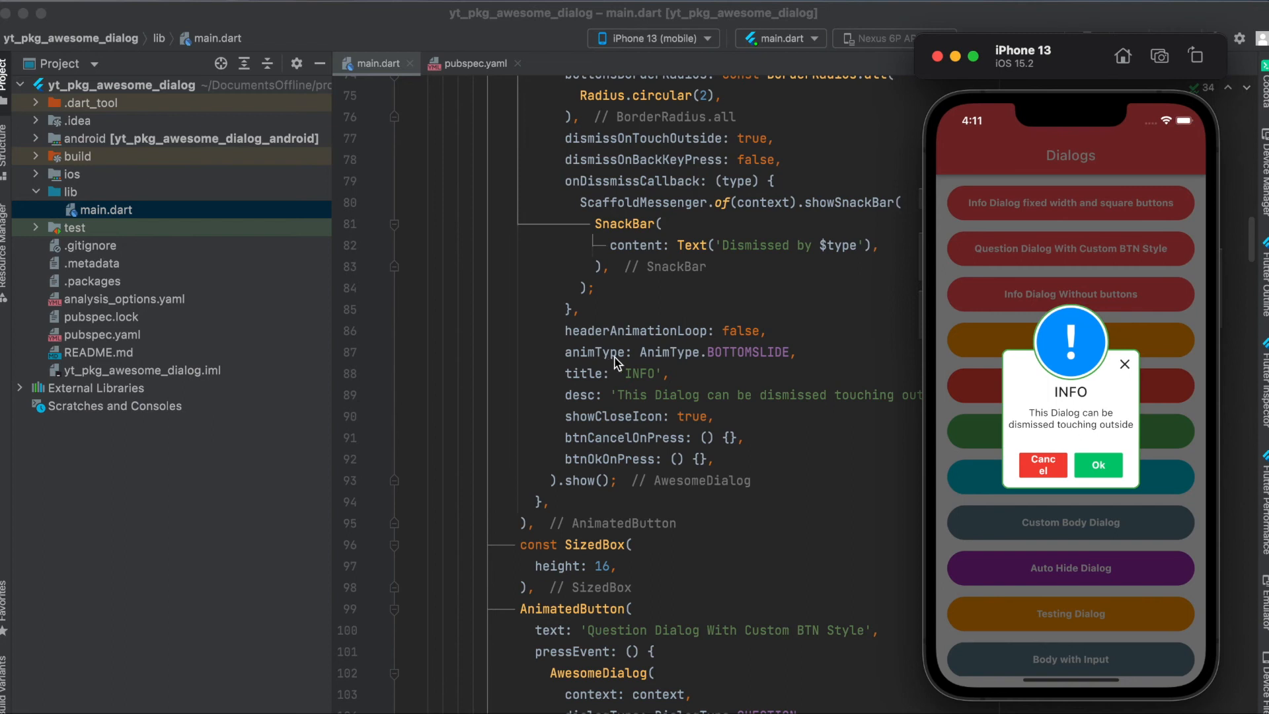
{"action": "mouse_move", "coordinate": [744, 363]}
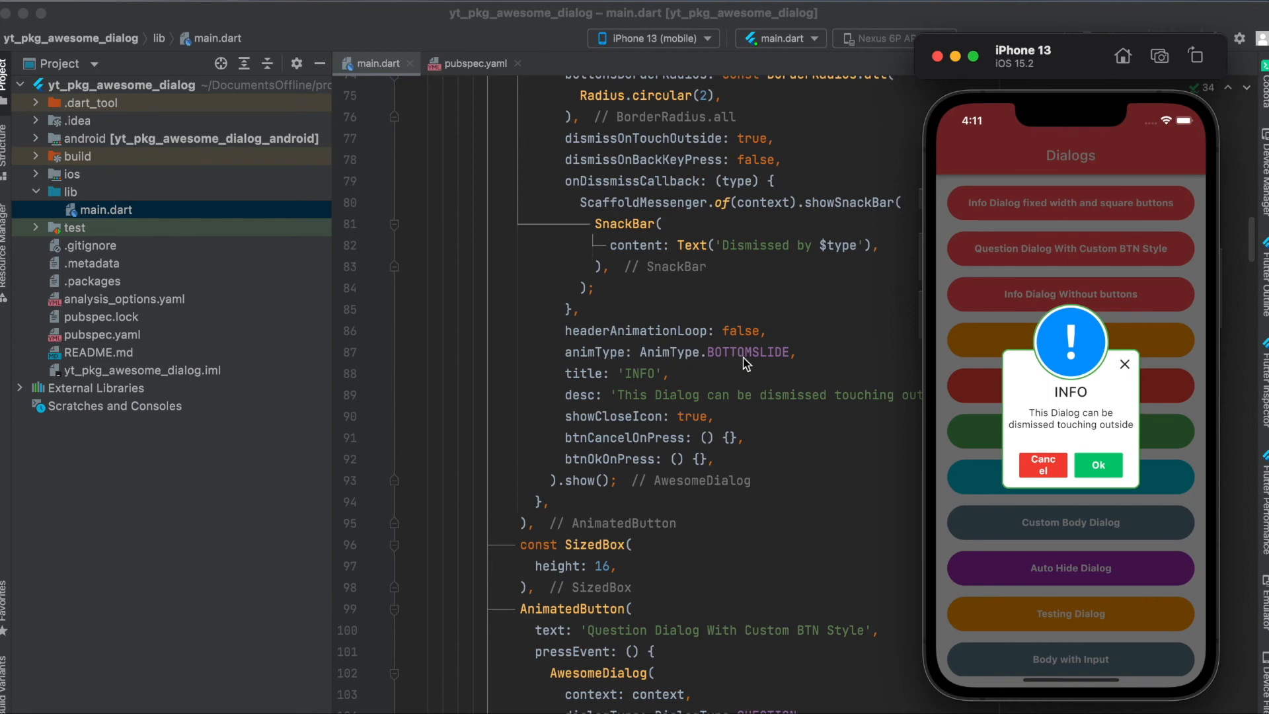
{"action": "left_click", "coordinate": [1124, 364]}
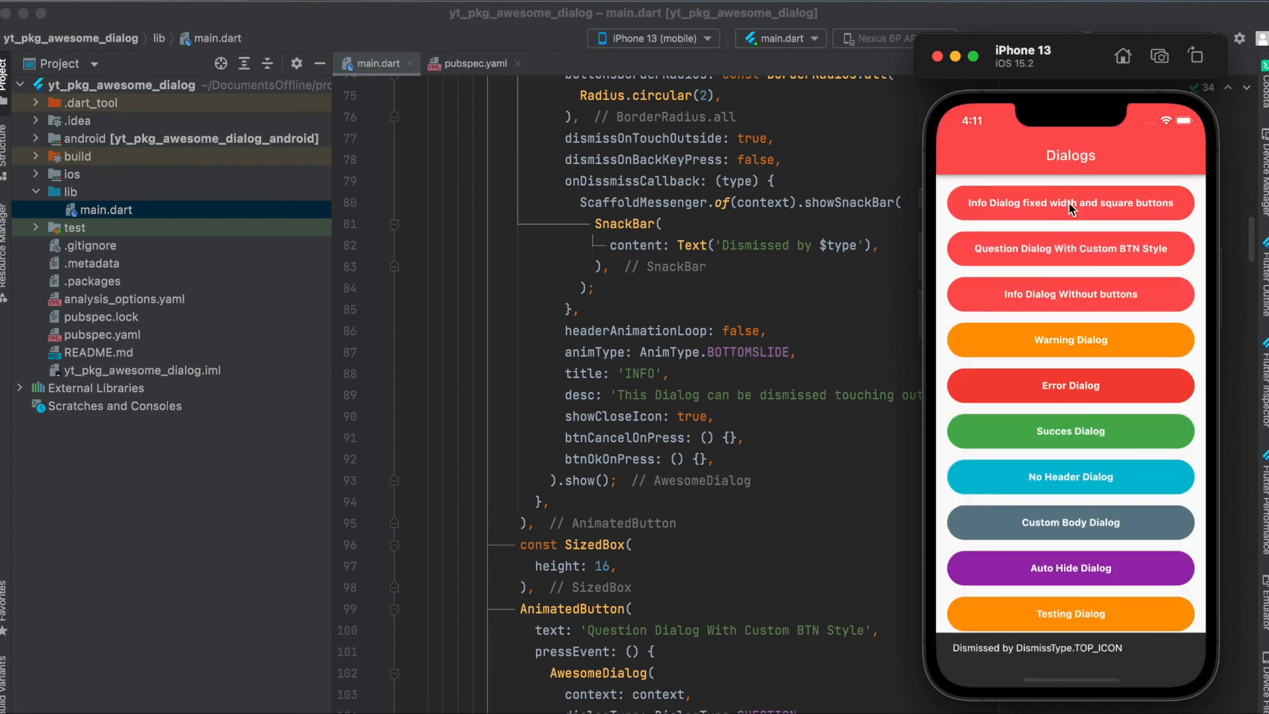
{"action": "left_click", "coordinate": [1070, 202]}
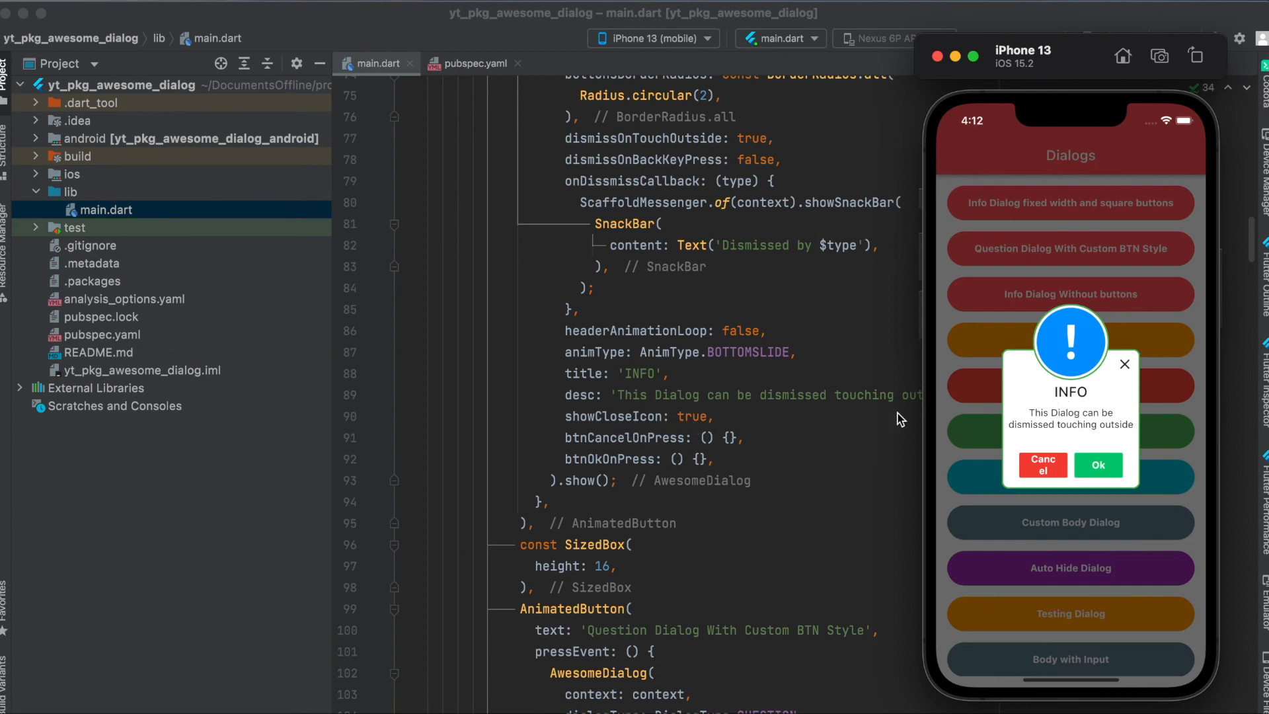
{"action": "mouse_move", "coordinate": [610, 450]}
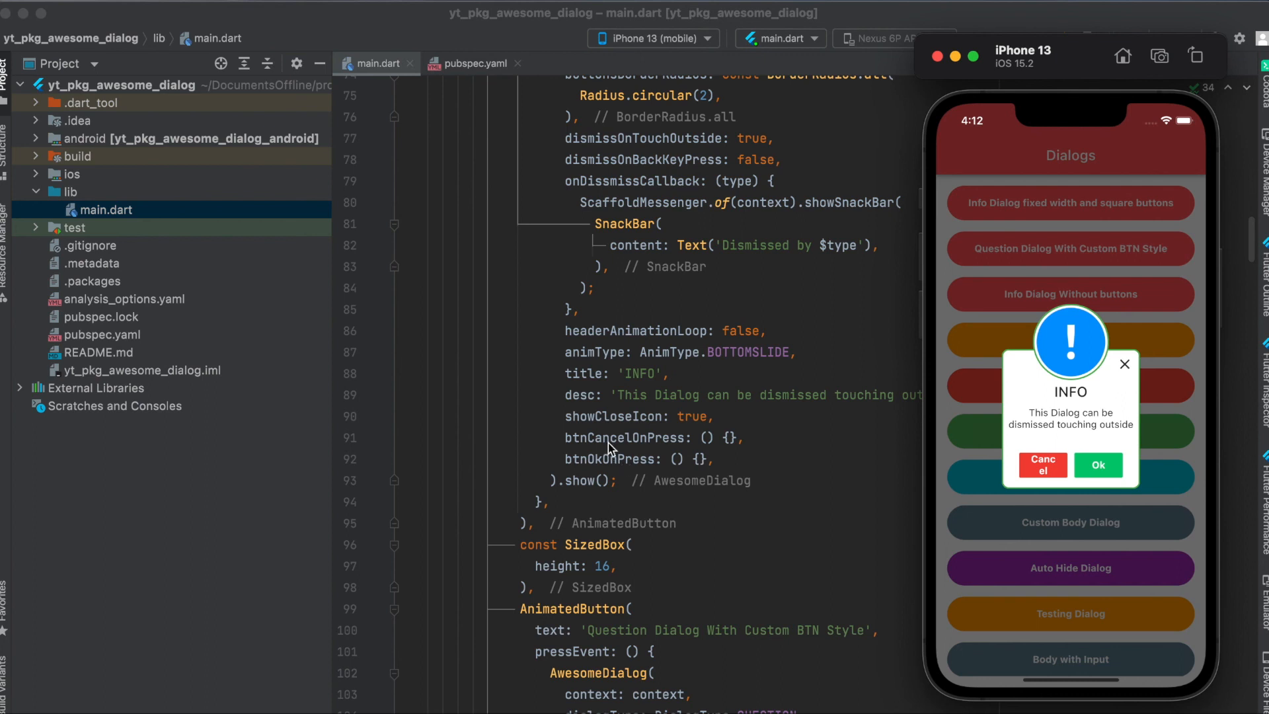
{"action": "mouse_move", "coordinate": [634, 445]}
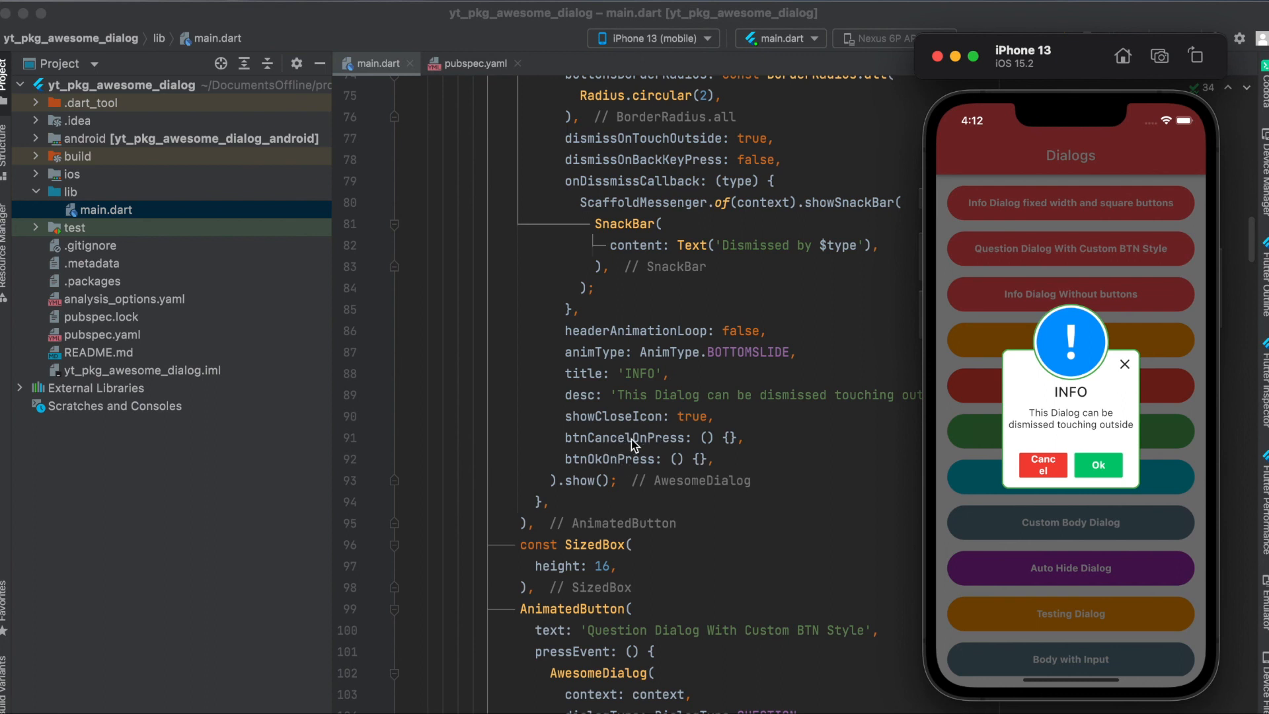
{"action": "mouse_move", "coordinate": [631, 447]}
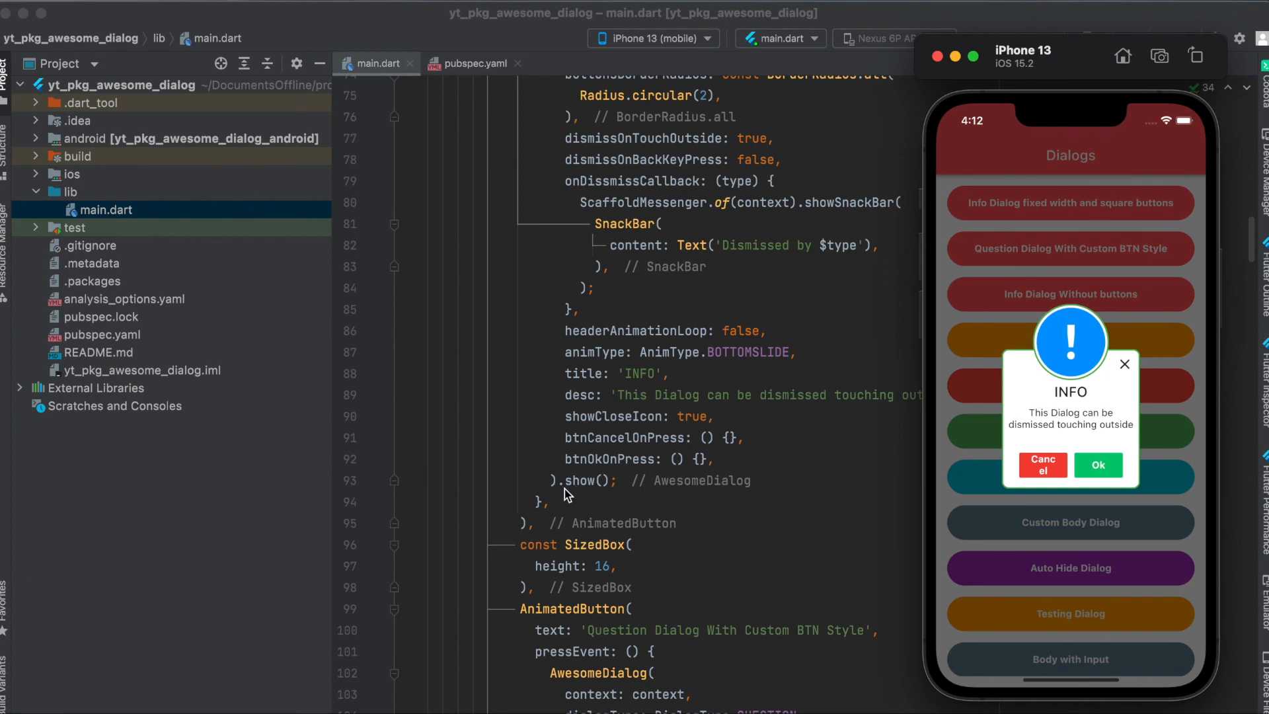
{"action": "mouse_move", "coordinate": [580, 494]}
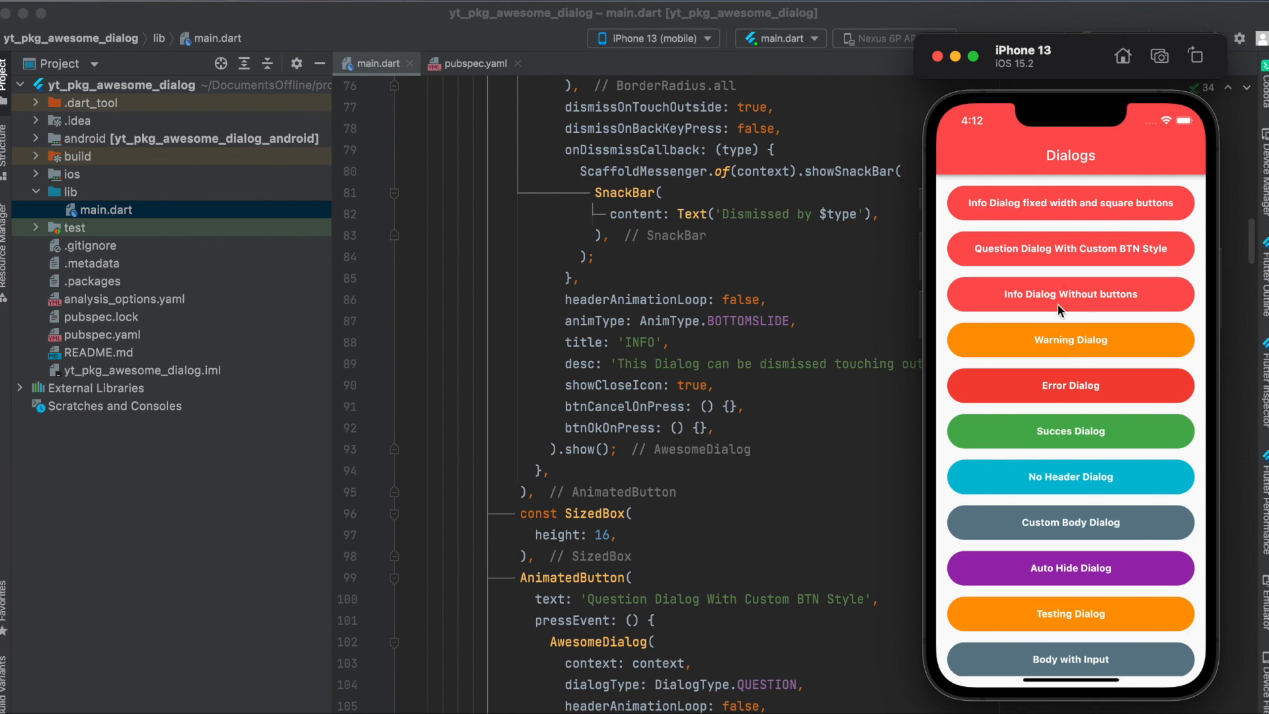
{"action": "mouse_move", "coordinate": [1058, 452]}
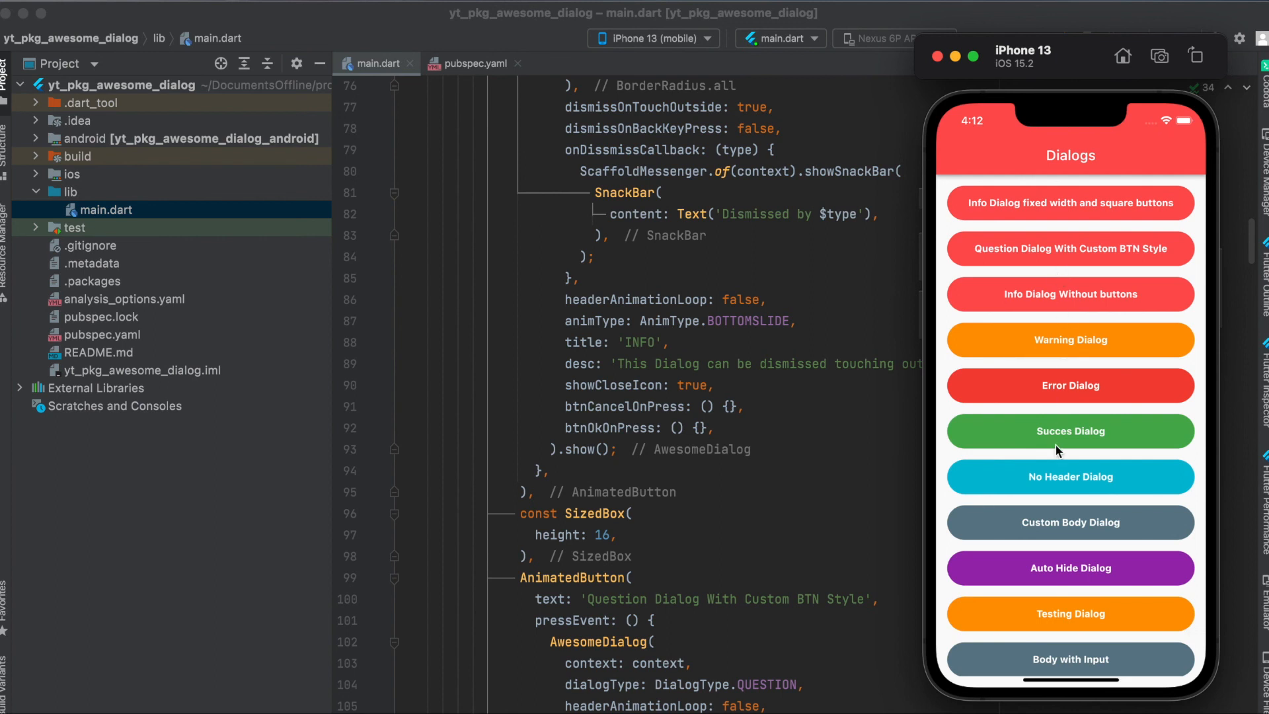